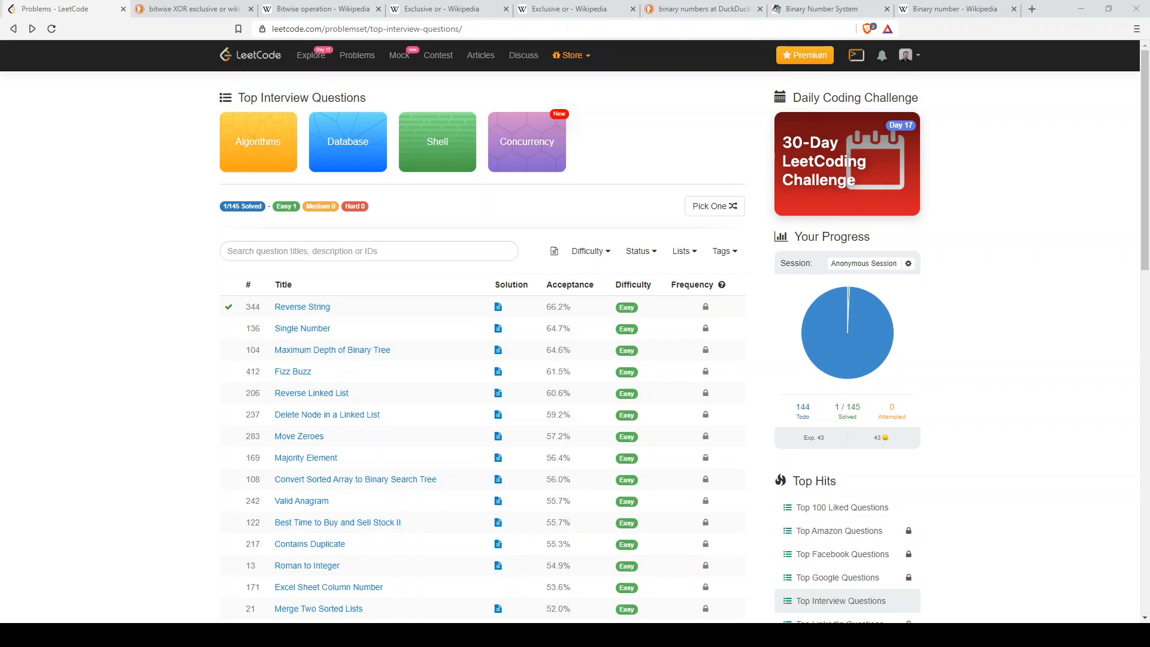
mouse_move(952, 260)
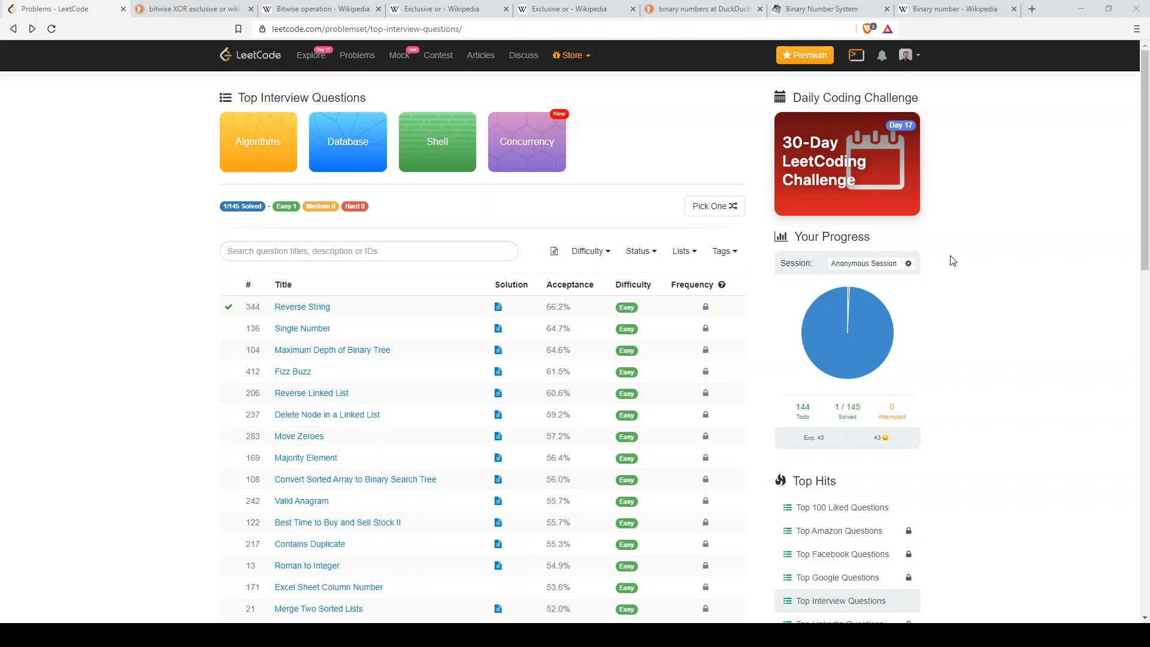
mouse_move(256, 34)
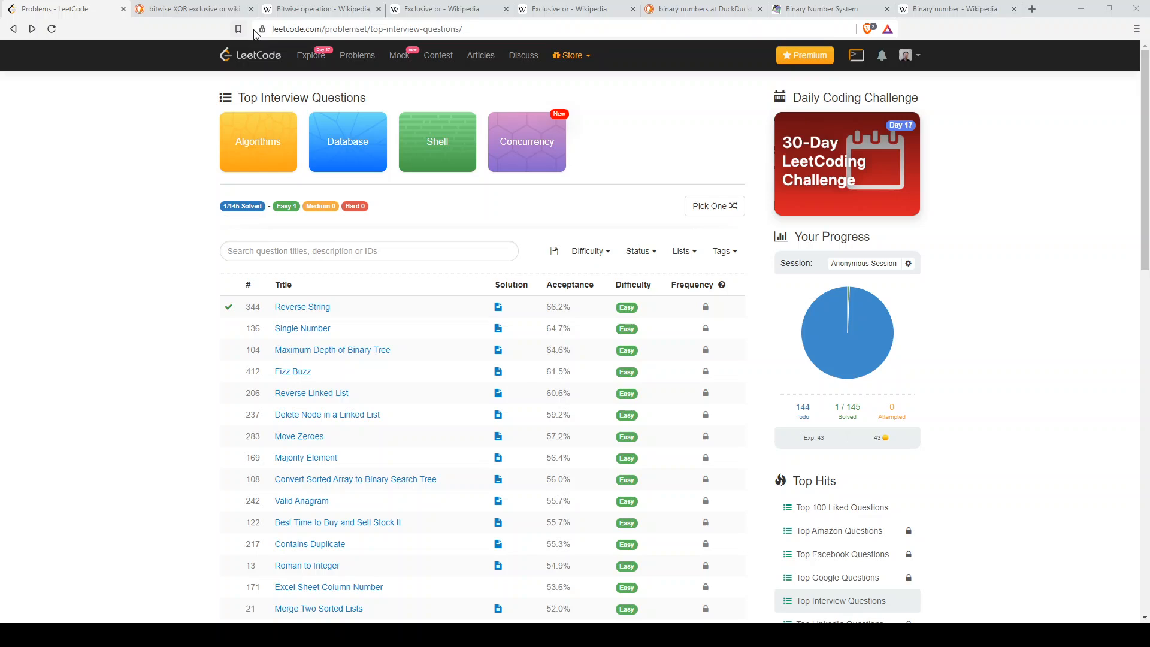
mouse_move(305, 328)
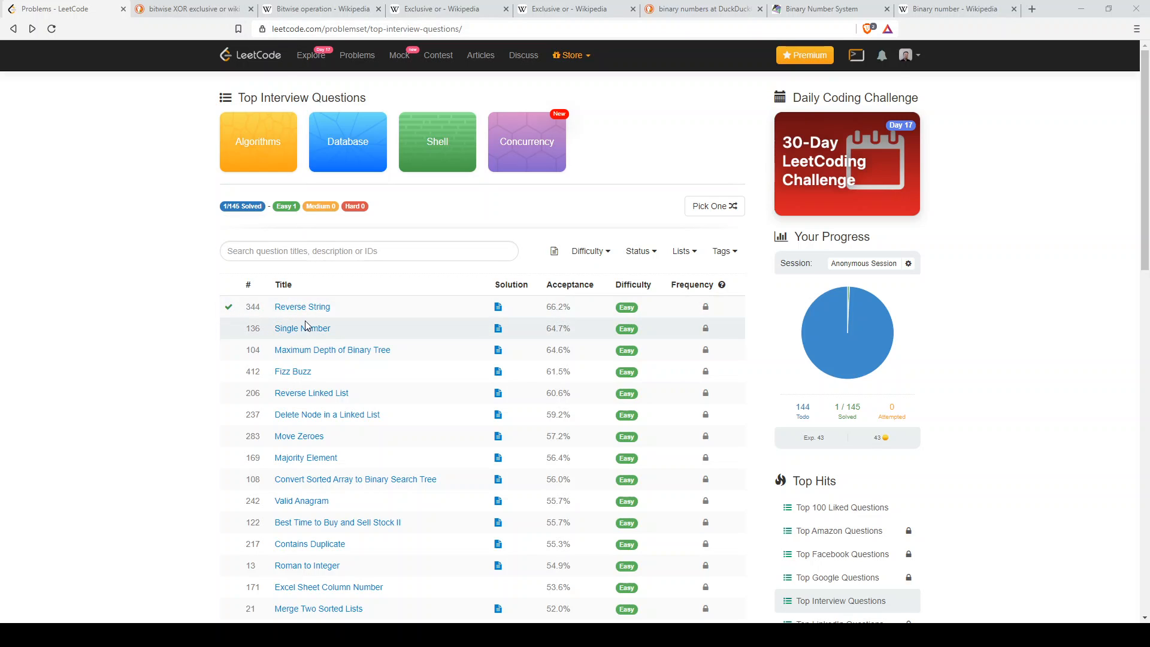
mouse_move(303, 333)
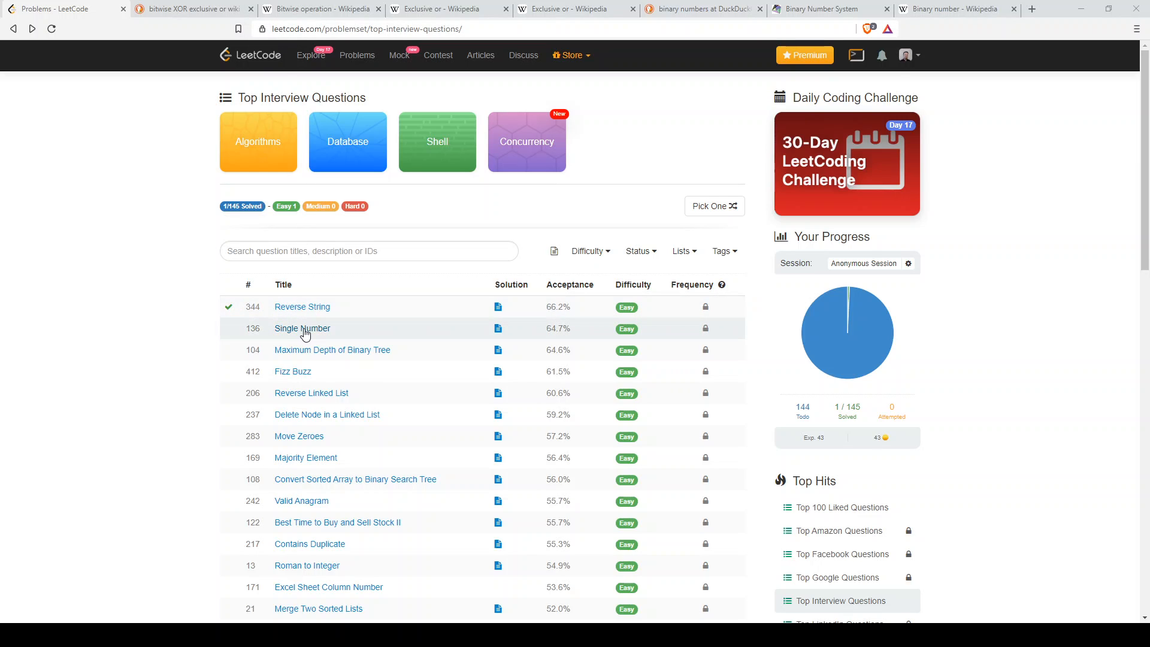
Step: Open the Single Number problem to show its description and Rust solution template
left_click(301, 328)
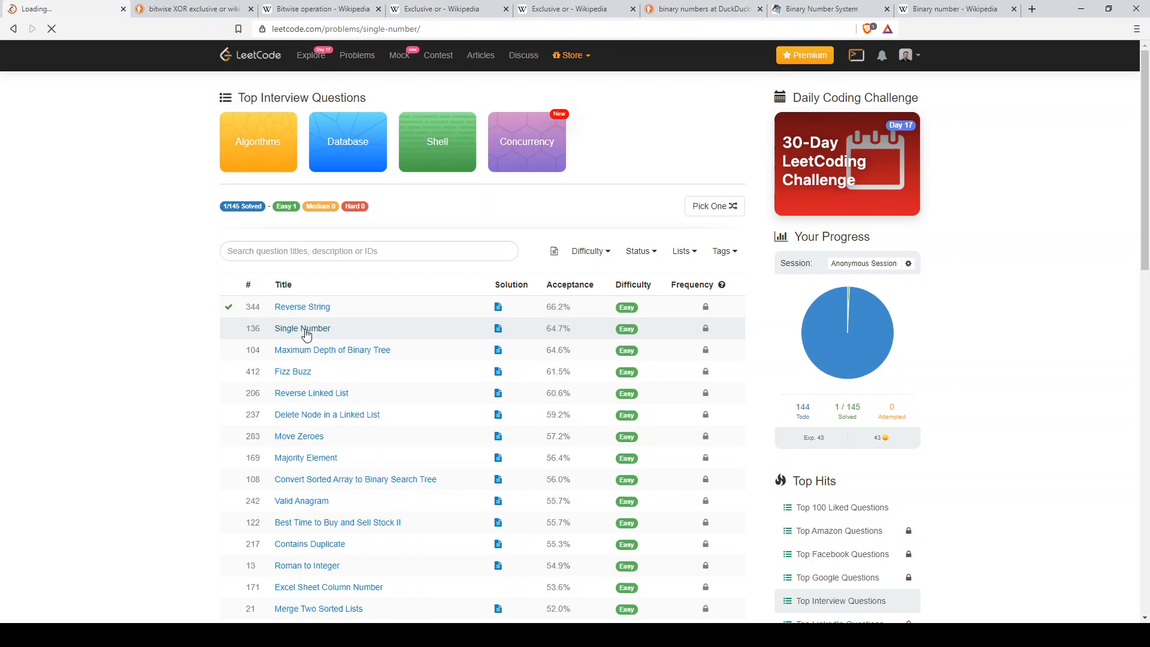
left_click(302, 328)
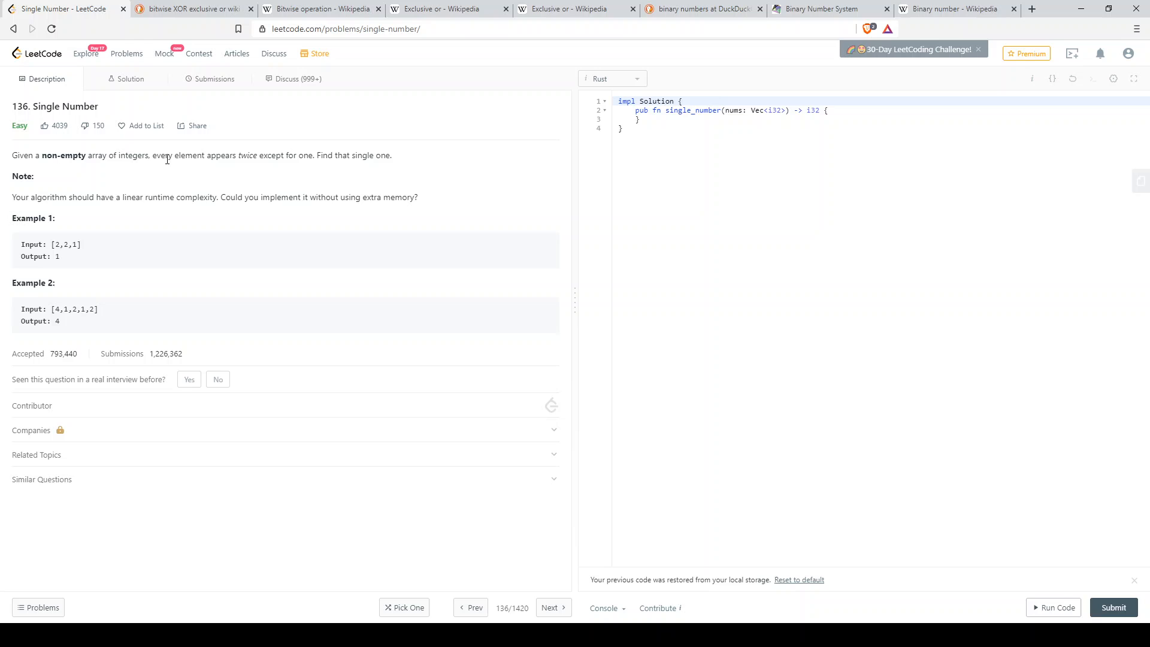
mouse_move(318, 167)
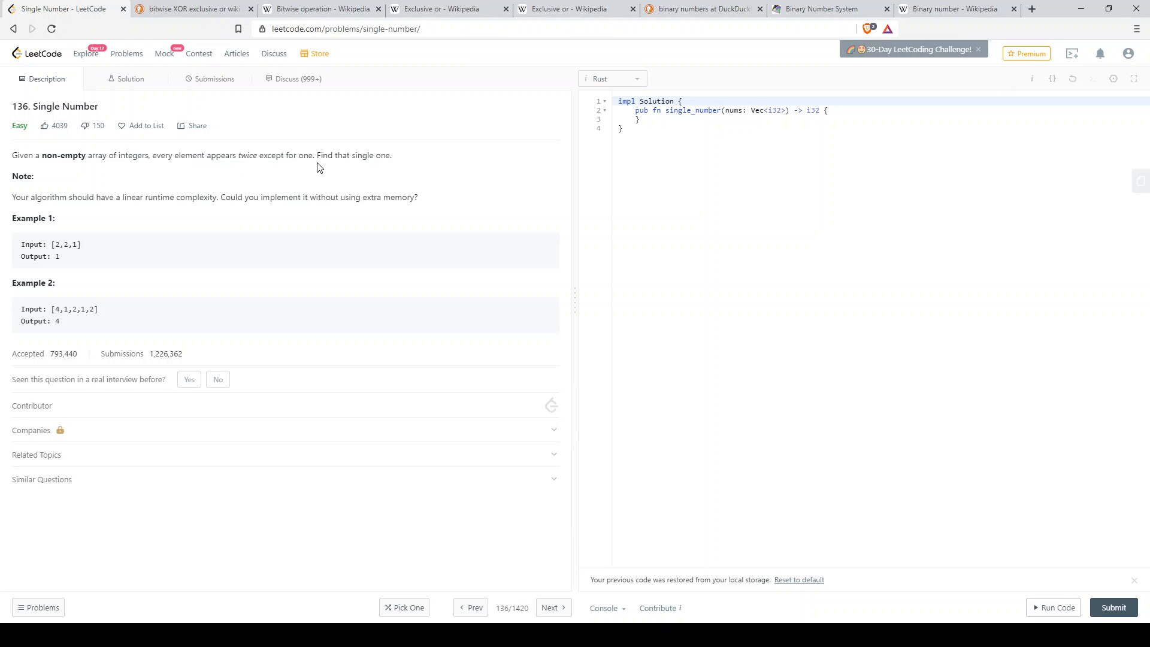
mouse_move(498, 175)
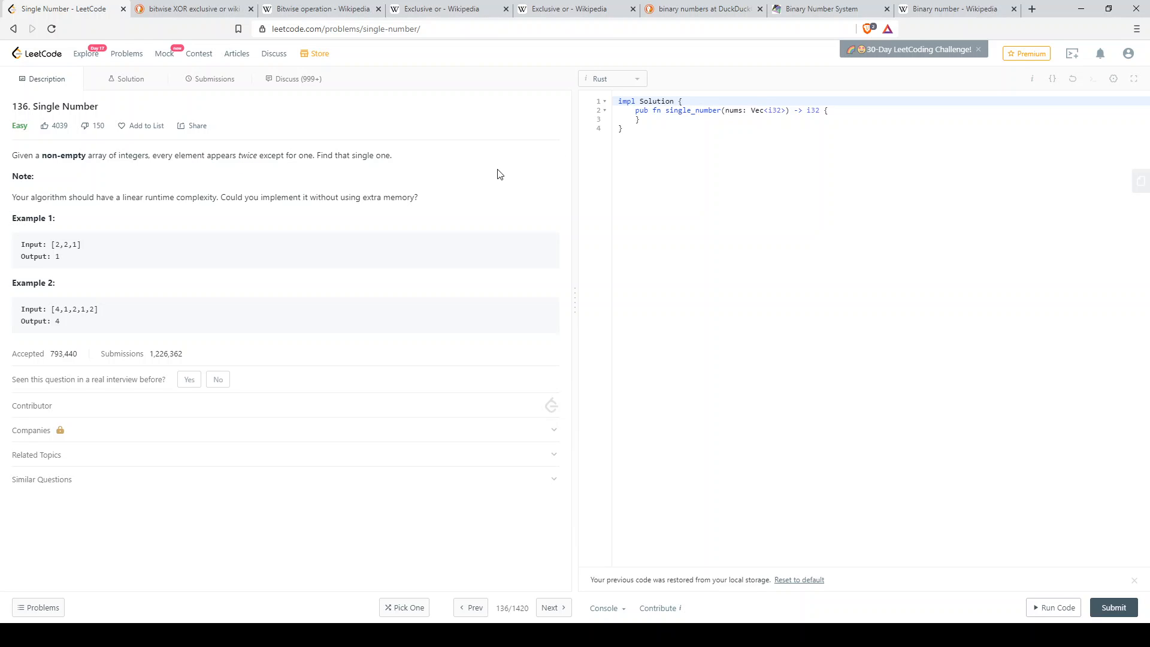
mouse_move(55, 244)
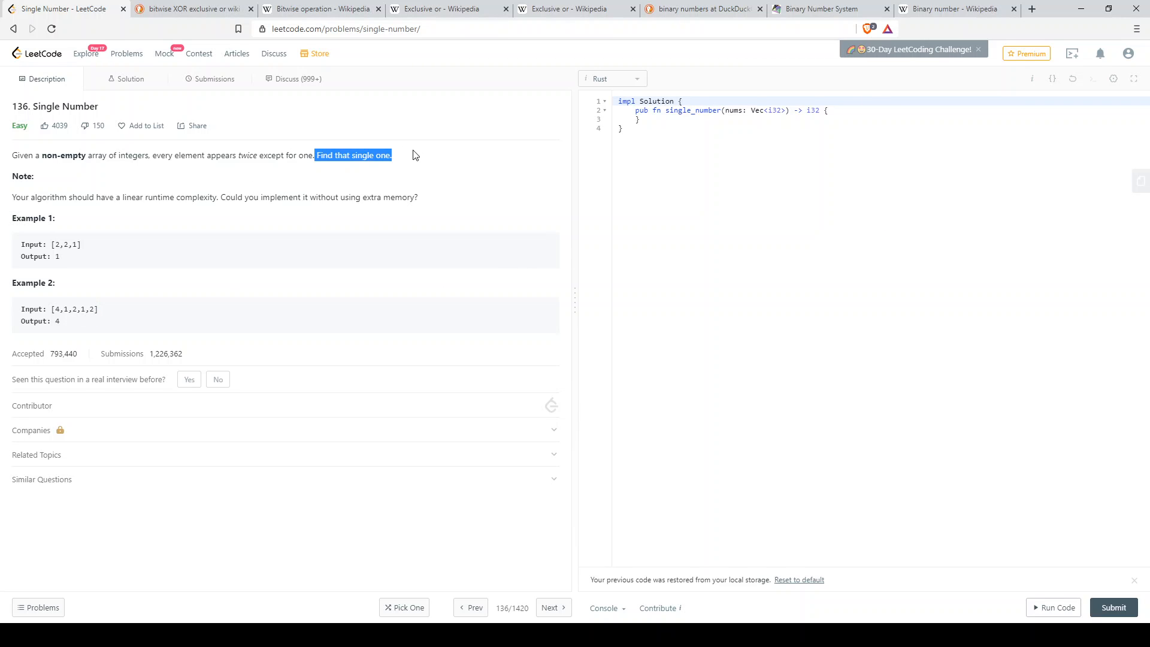
mouse_move(856, 114)
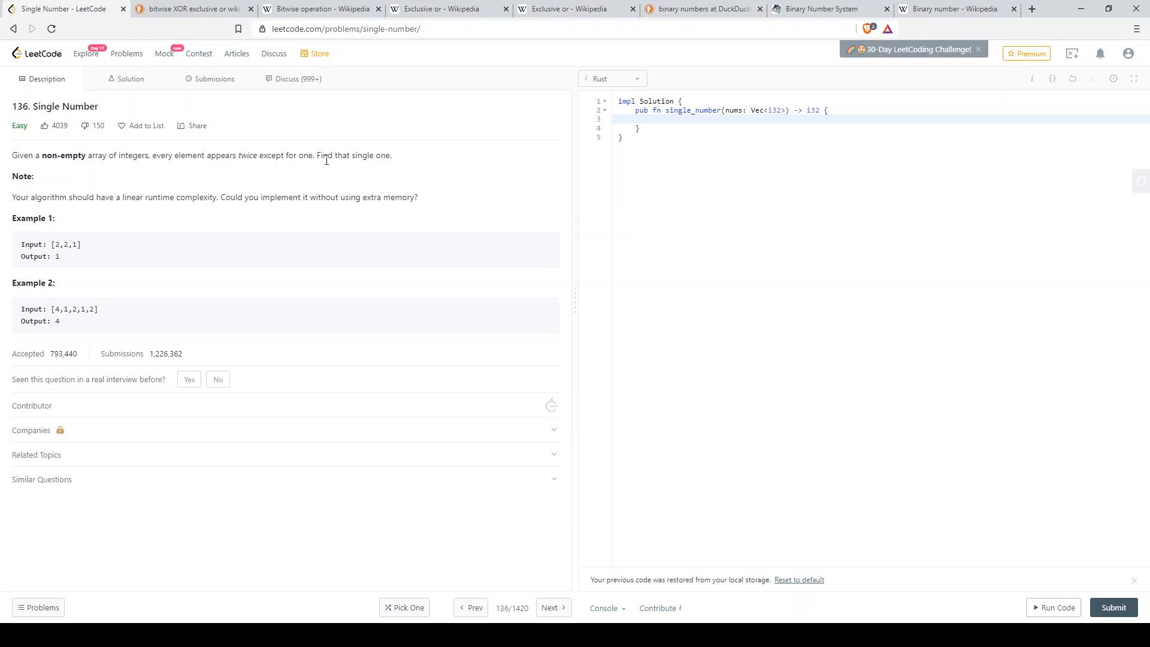
mouse_move(420, 189)
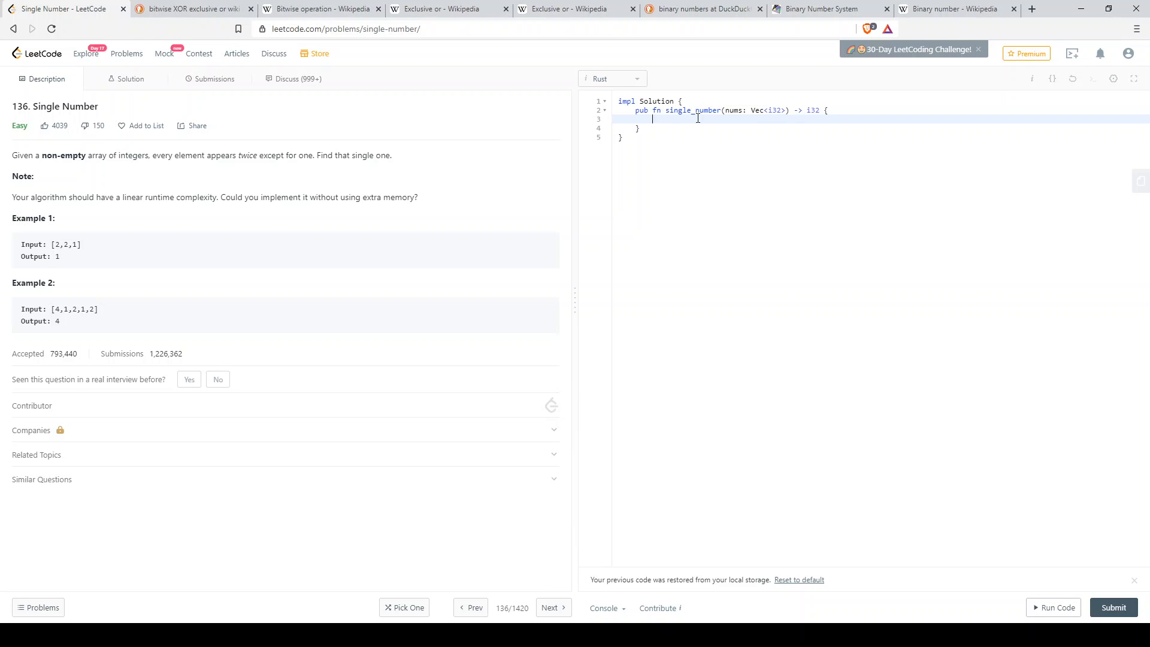
Step: Write the Rust body: let mut y = 0, loop for x in nums with y = y ^ x, return y
type("let mut y = 0;")
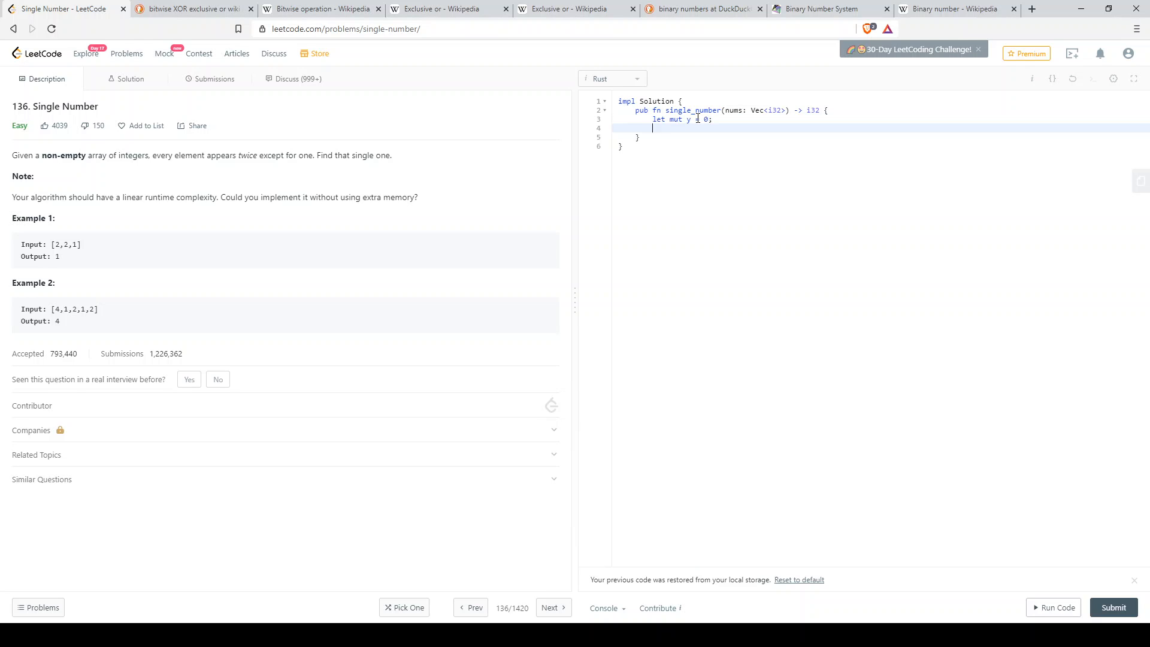
type("for x in nums {")
type("y = y ^")
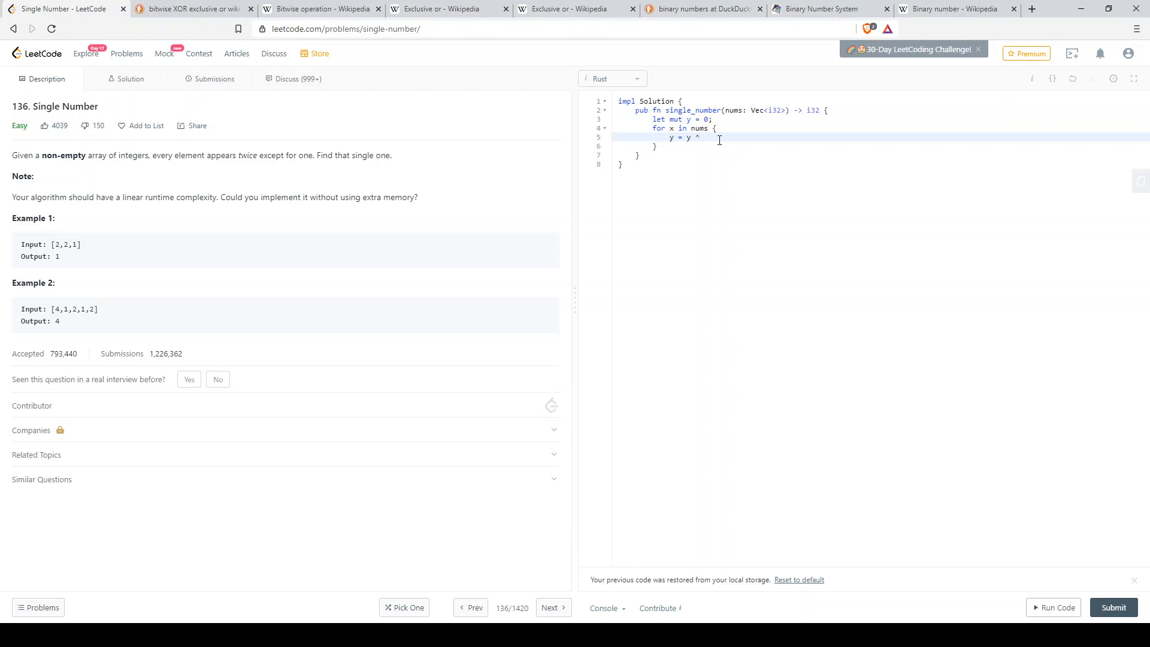
type("x")
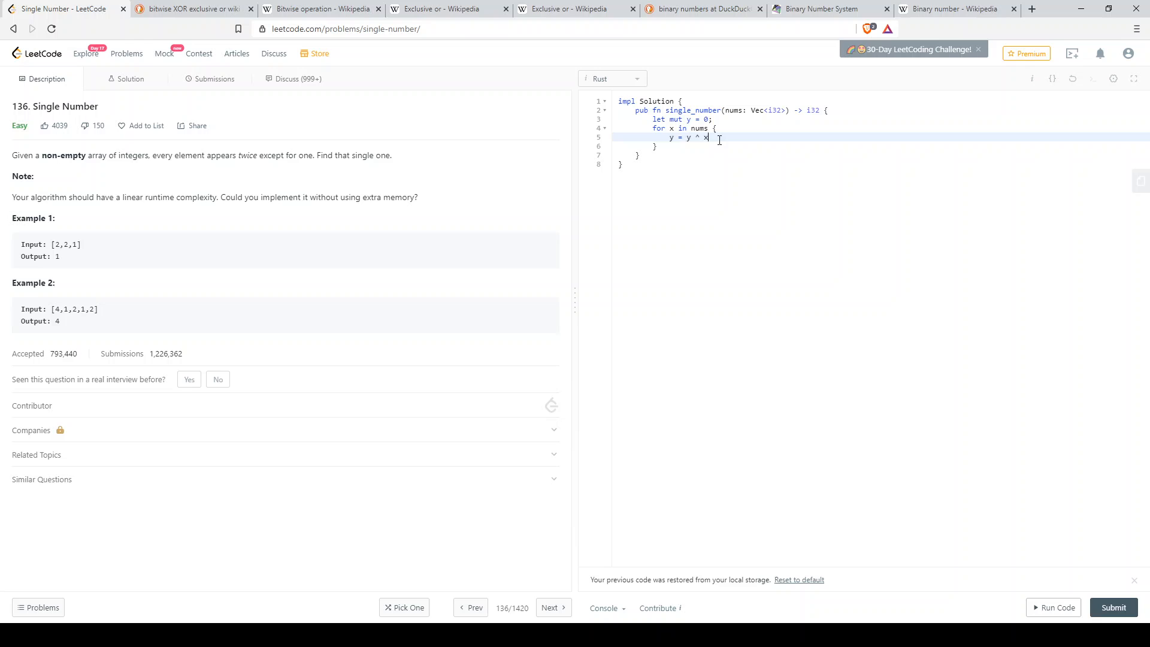
type("return y;")
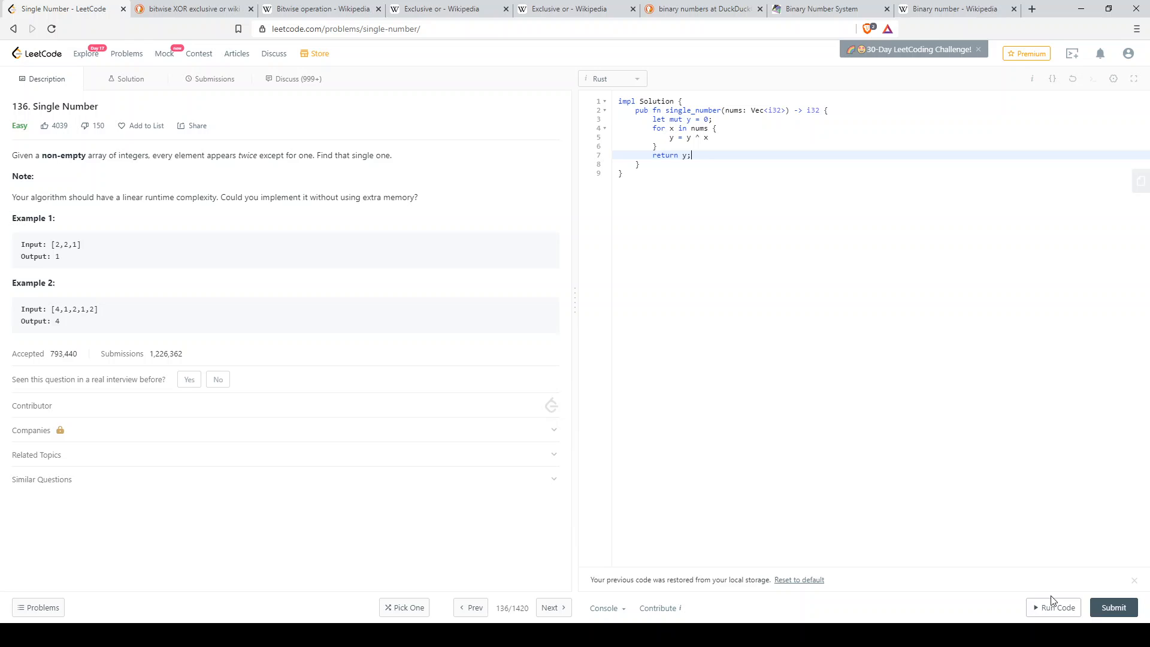
Step: Run the code on [2,2,1] and confirm Accepted with output 1
left_click(1056, 607)
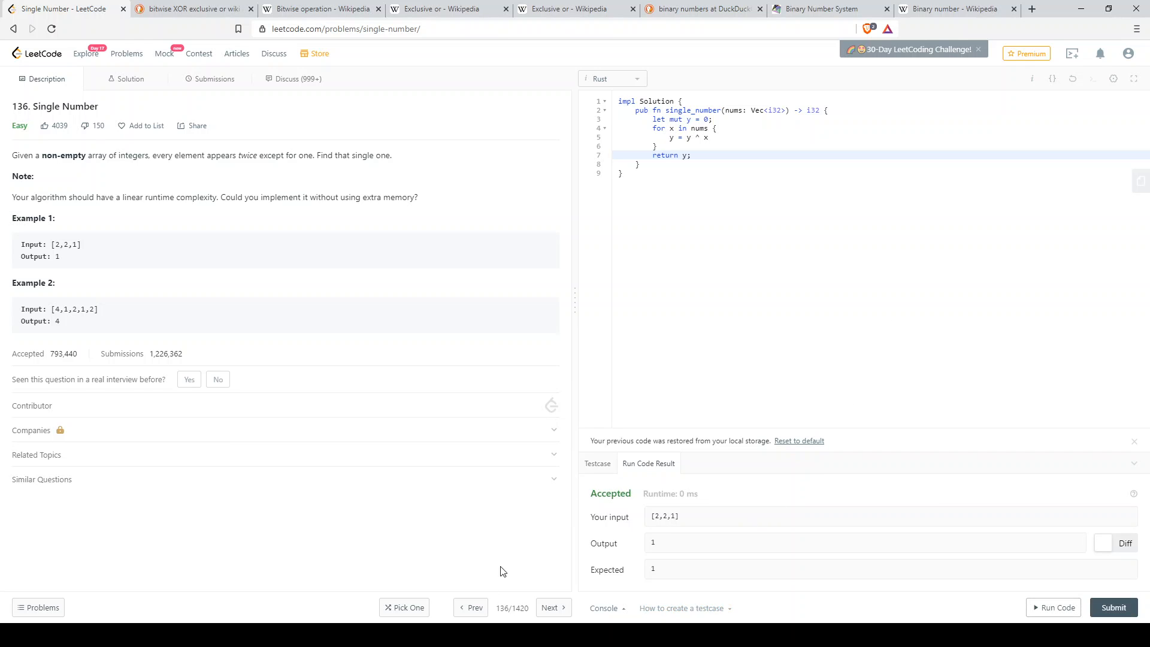
mouse_move(667, 493)
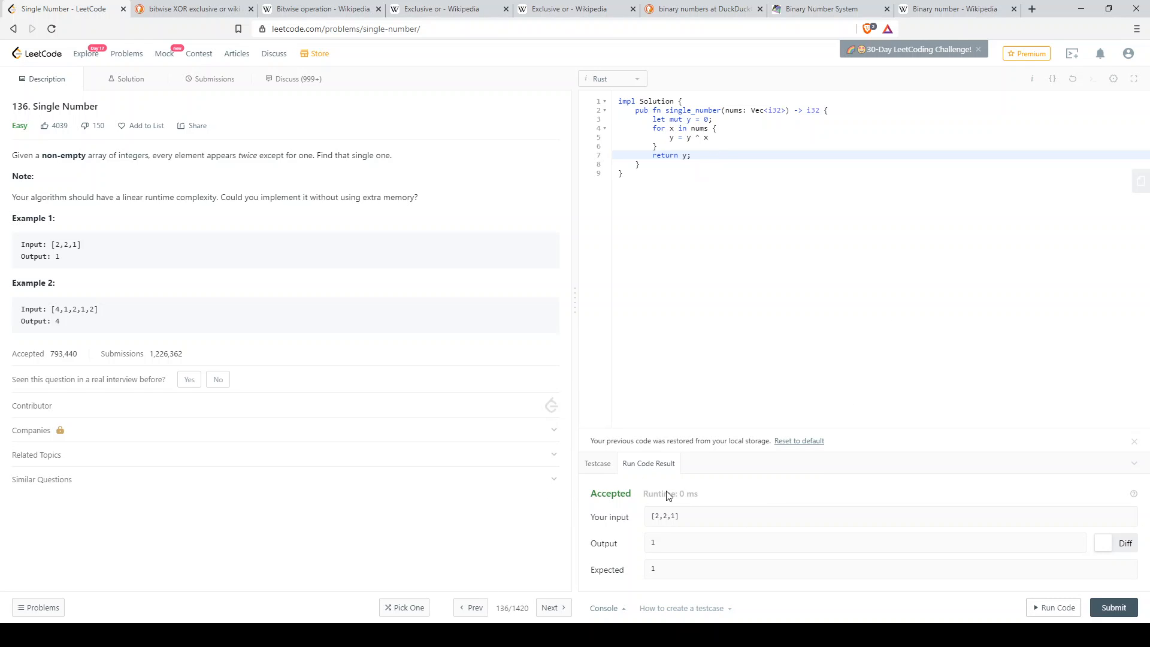
mouse_move(370, 96)
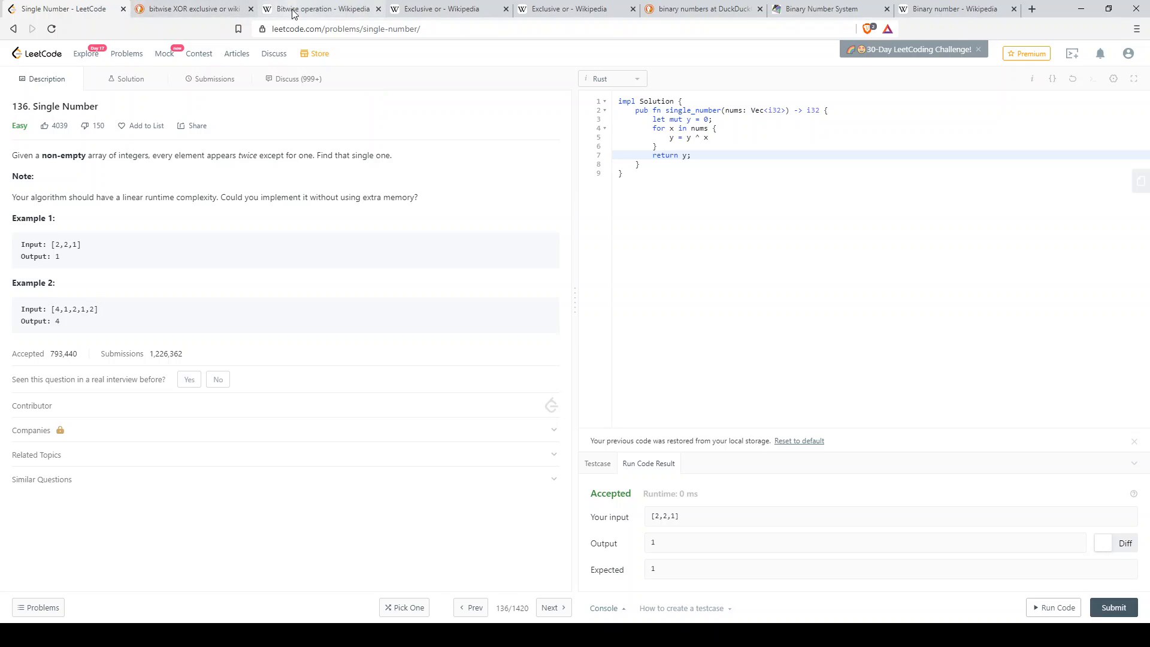
Step: Scroll the Bitwise operation article to XOR and highlight 0101 in the example
left_click(319, 8)
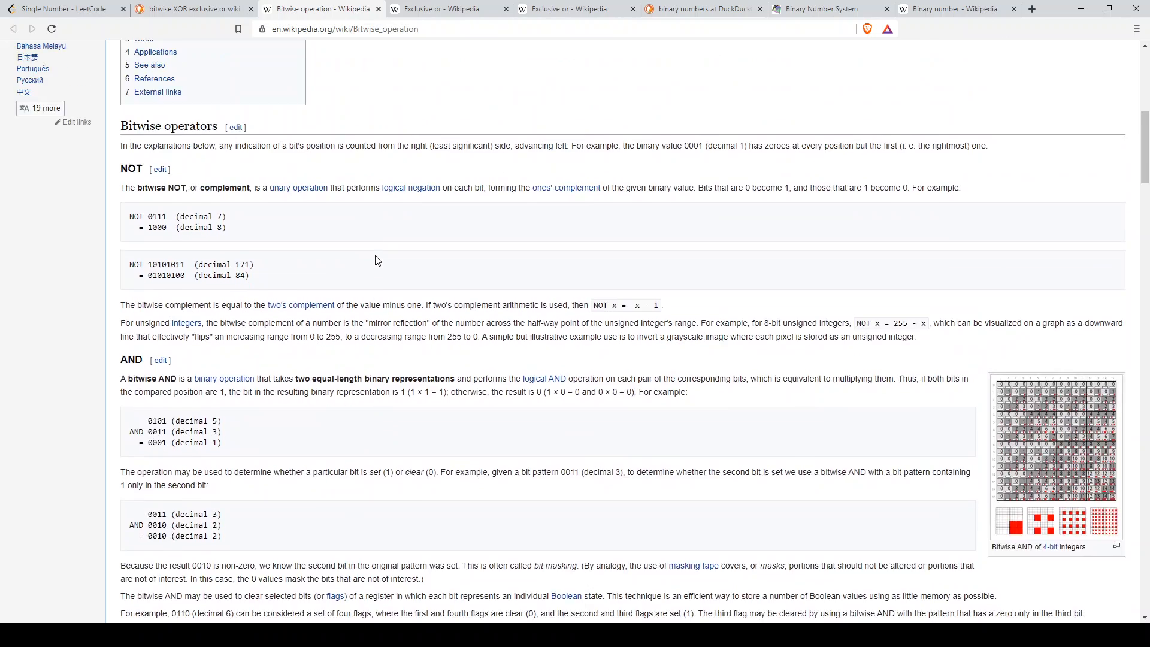
scroll("down", 3)
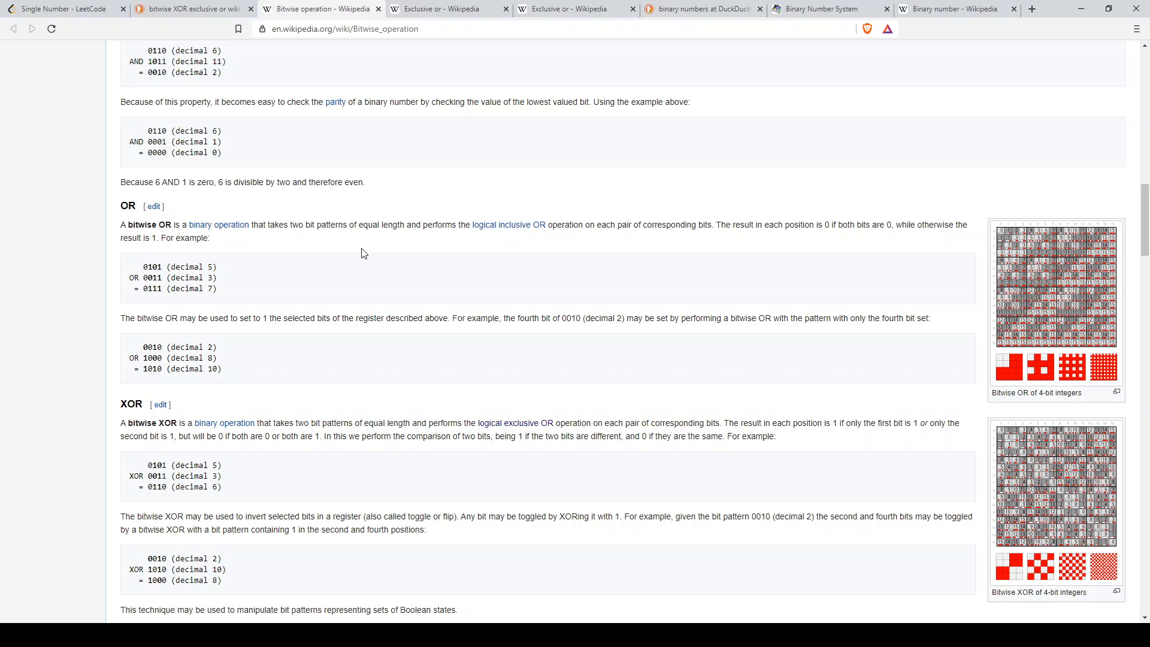
scroll("down", 3)
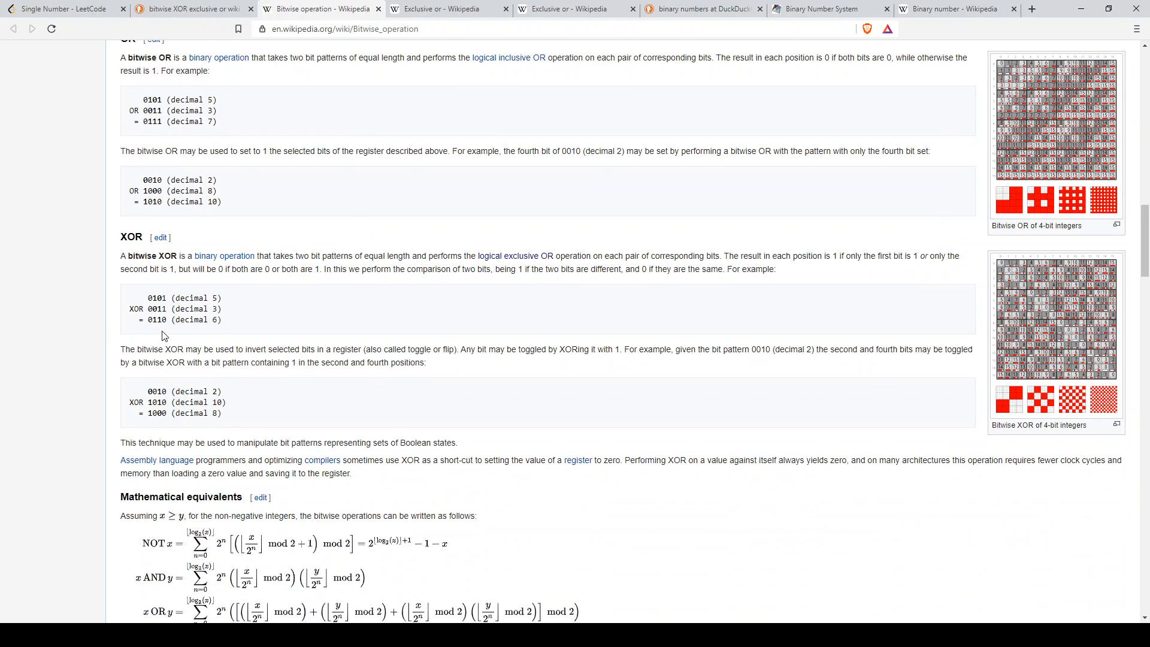
mouse_move(151, 298)
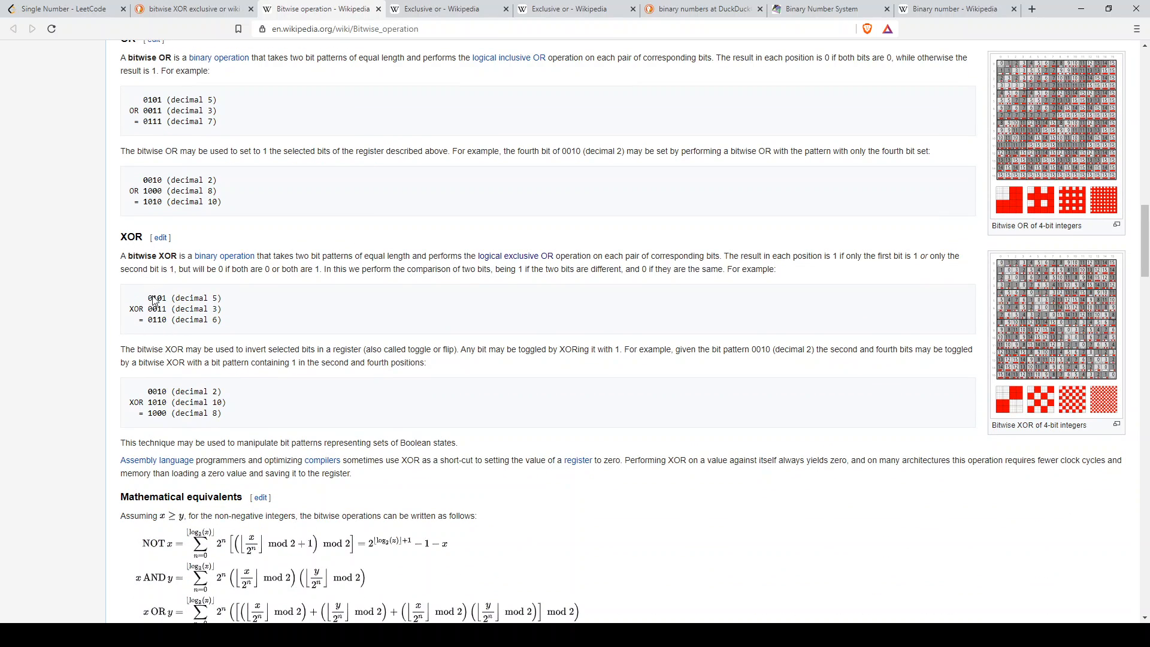
mouse_move(199, 273)
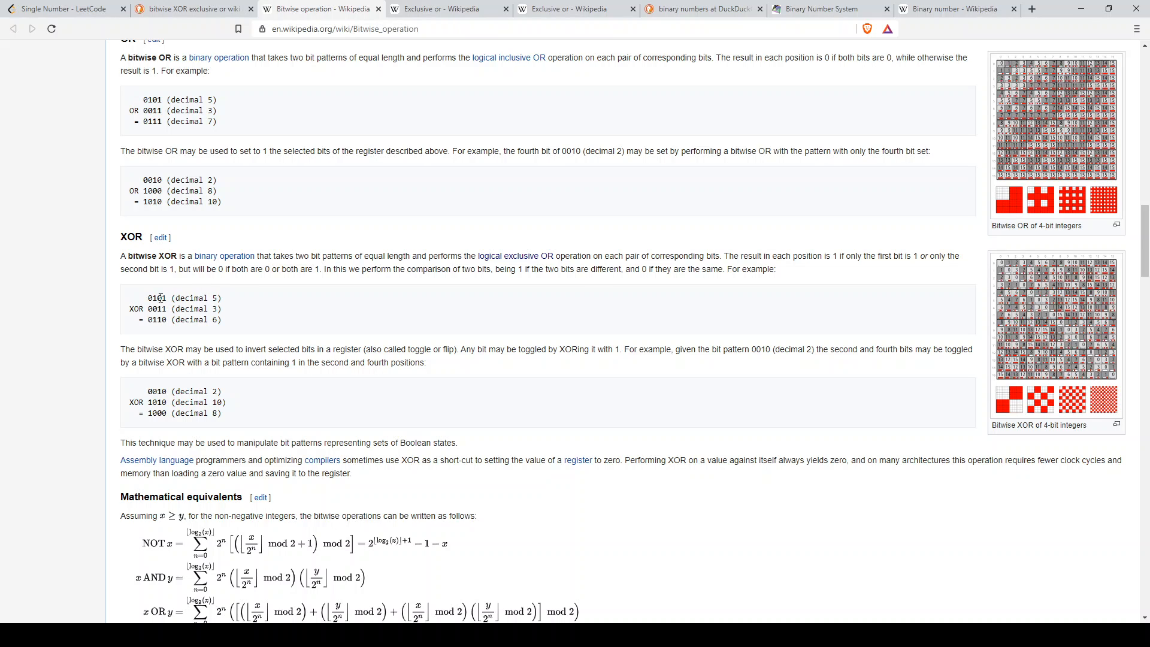
double_click(156, 298)
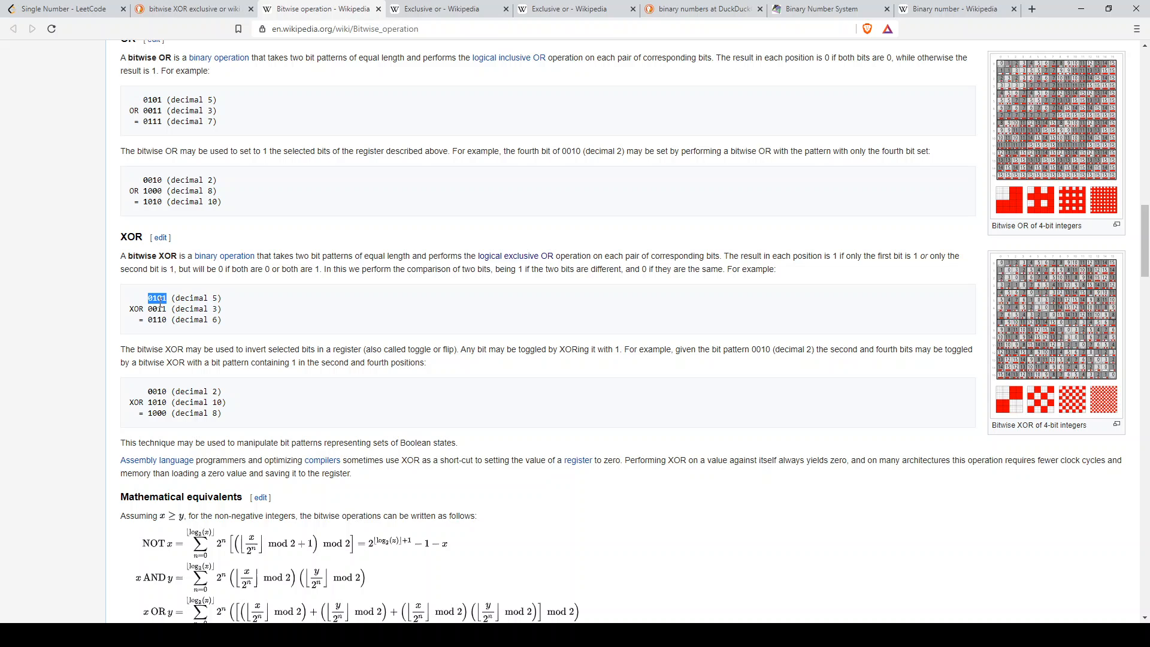
left_click(156, 307)
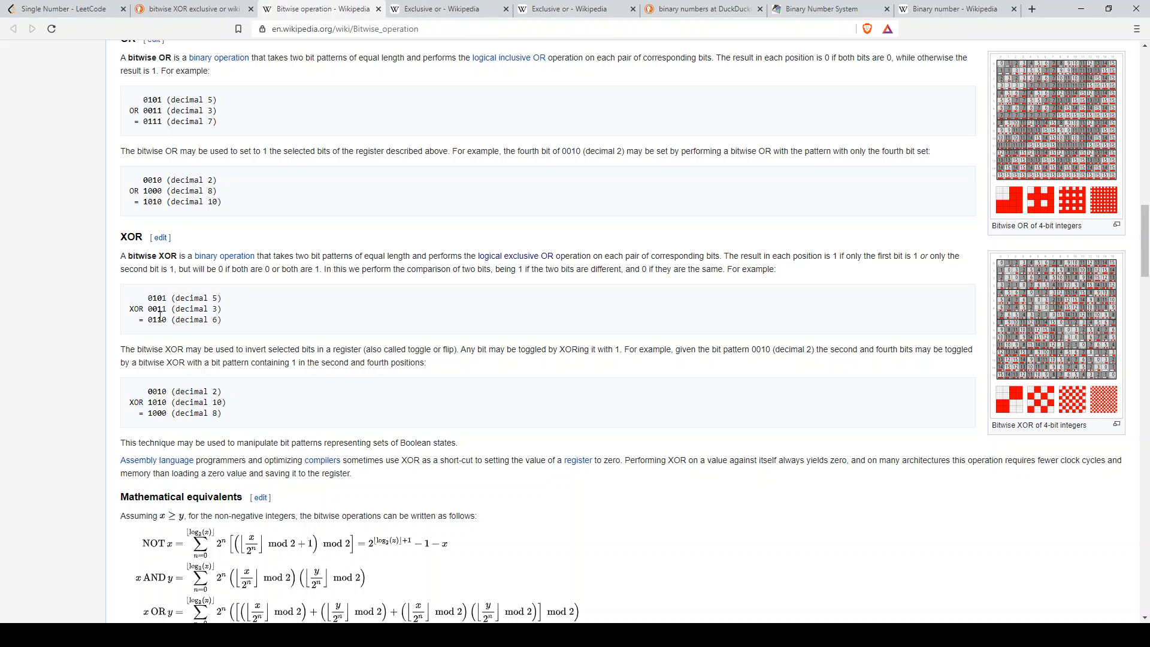
mouse_move(151, 309)
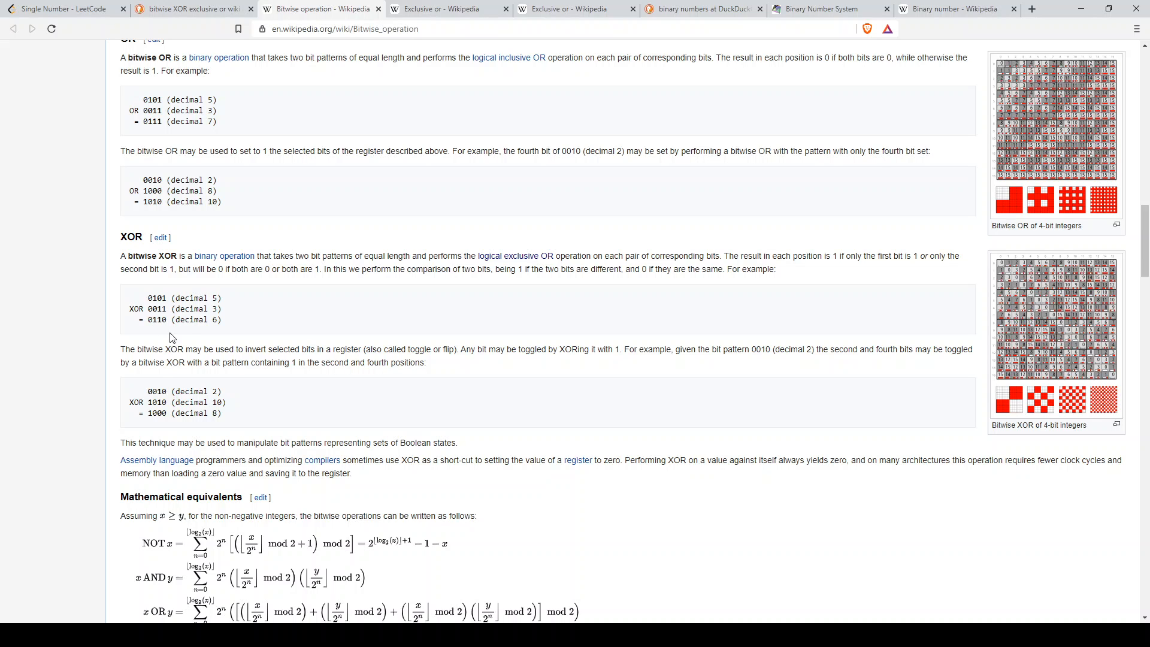
mouse_move(179, 381)
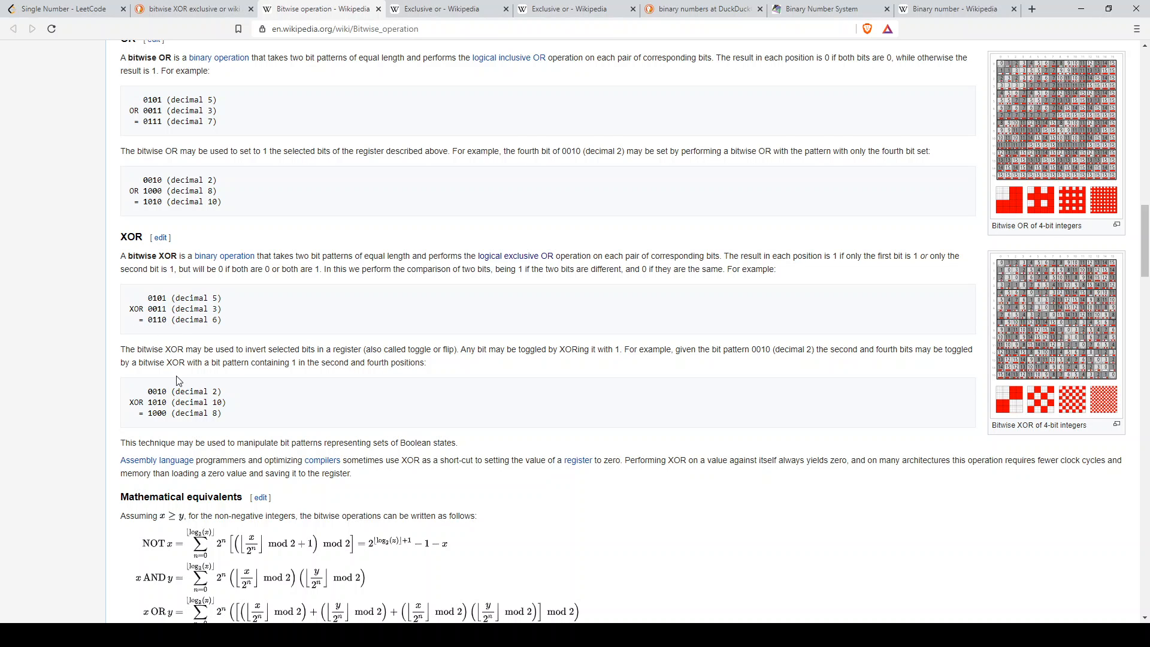
Step: Highlight the 0010 values in the XOR bit-toggling example
scroll("down", 3)
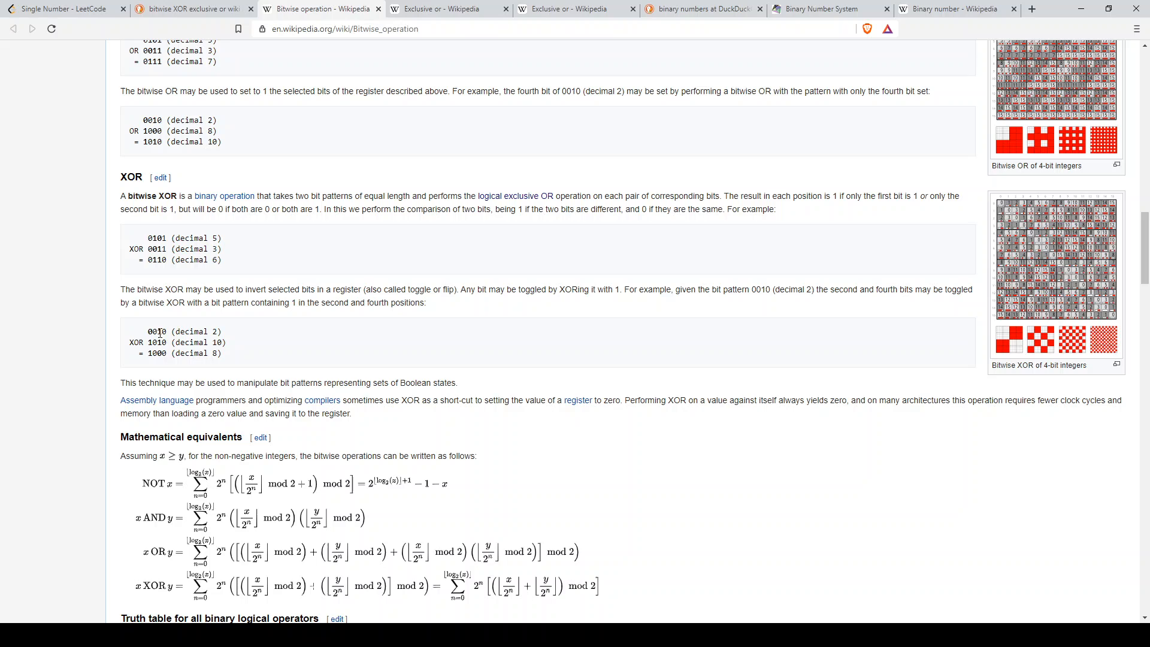
double_click(157, 342)
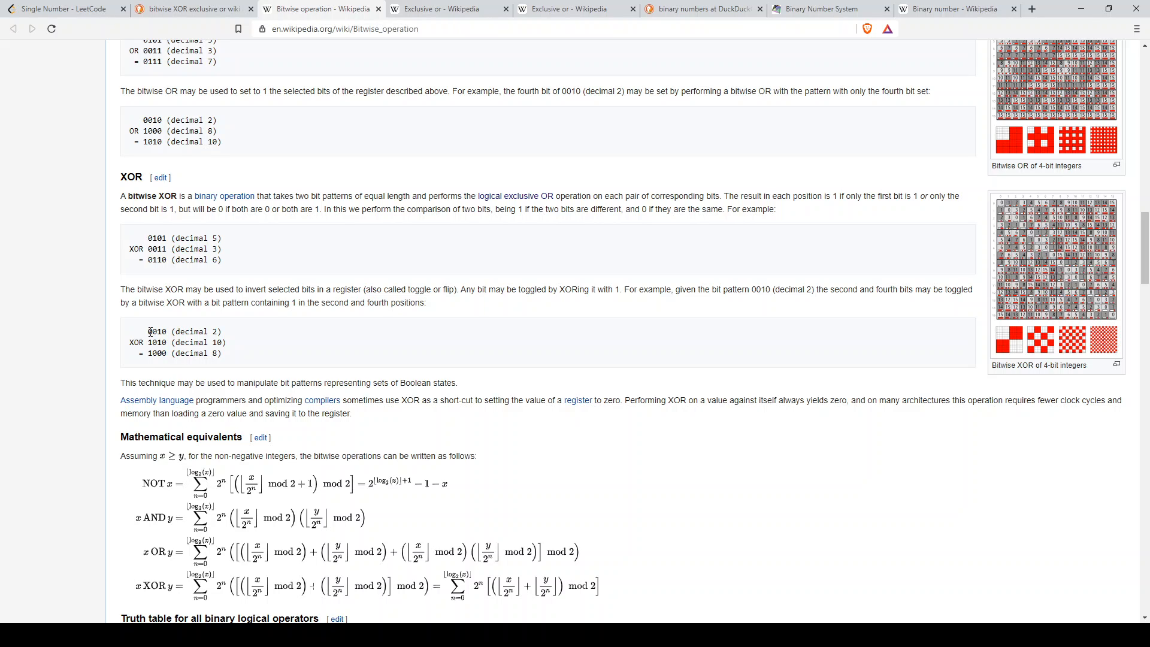
double_click(149, 352)
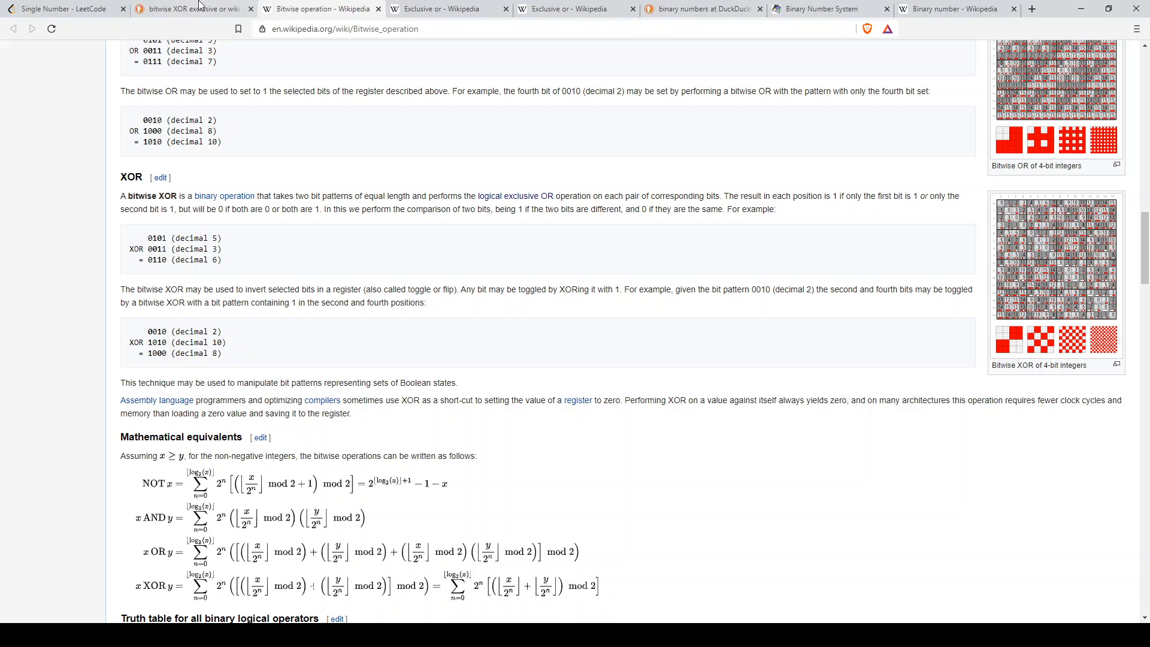
Step: Review the Single Number examples, then move through Wikipedia tabs to the 'binary numbers' results
left_click(62, 8)
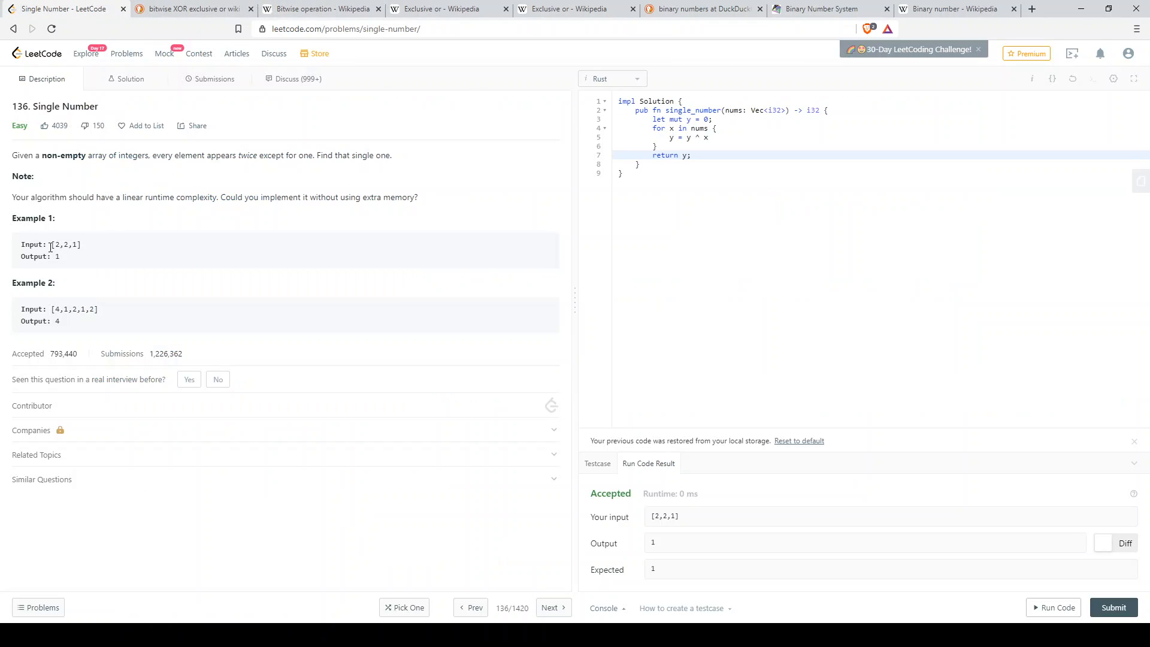
mouse_move(65, 248)
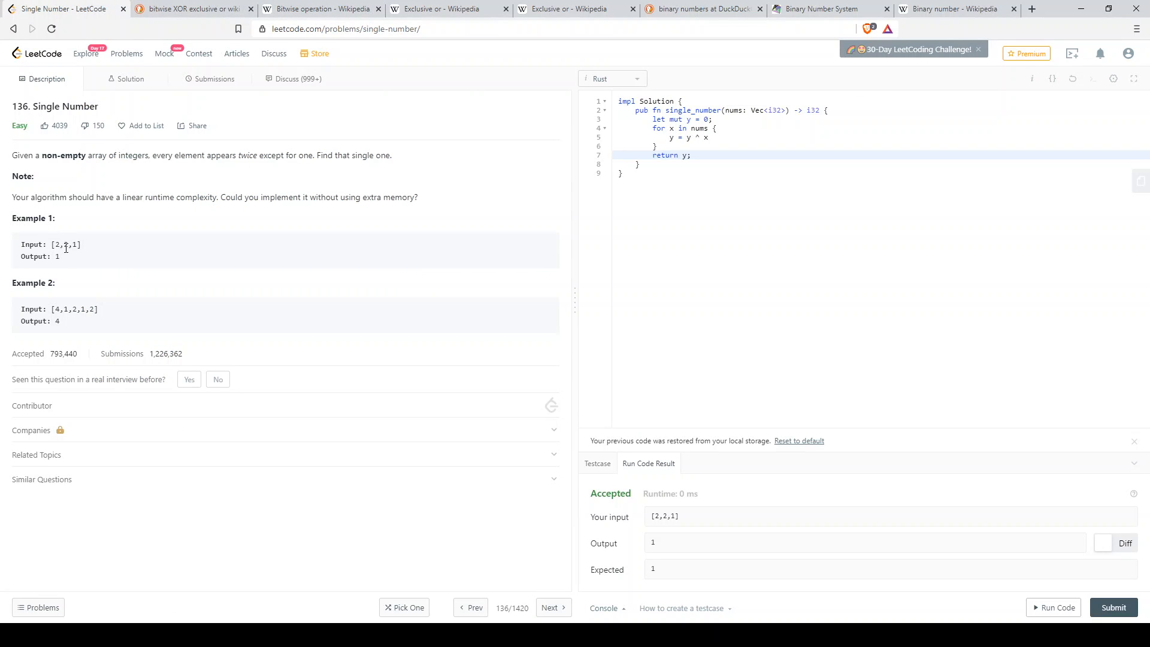
mouse_move(66, 265)
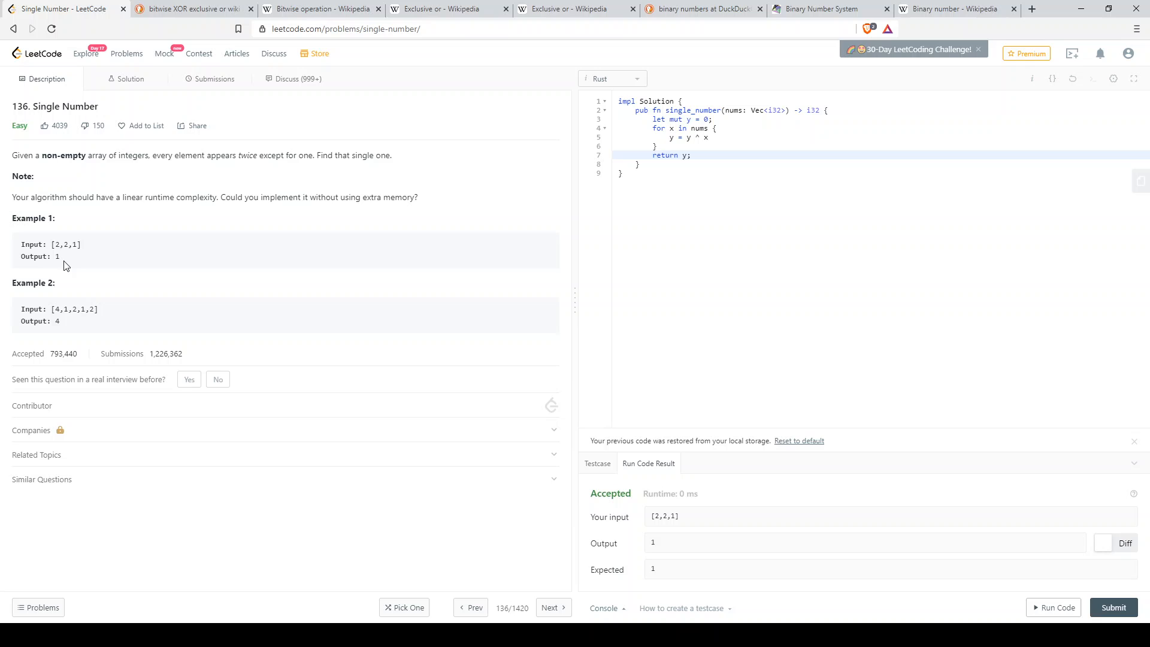
mouse_move(79, 305)
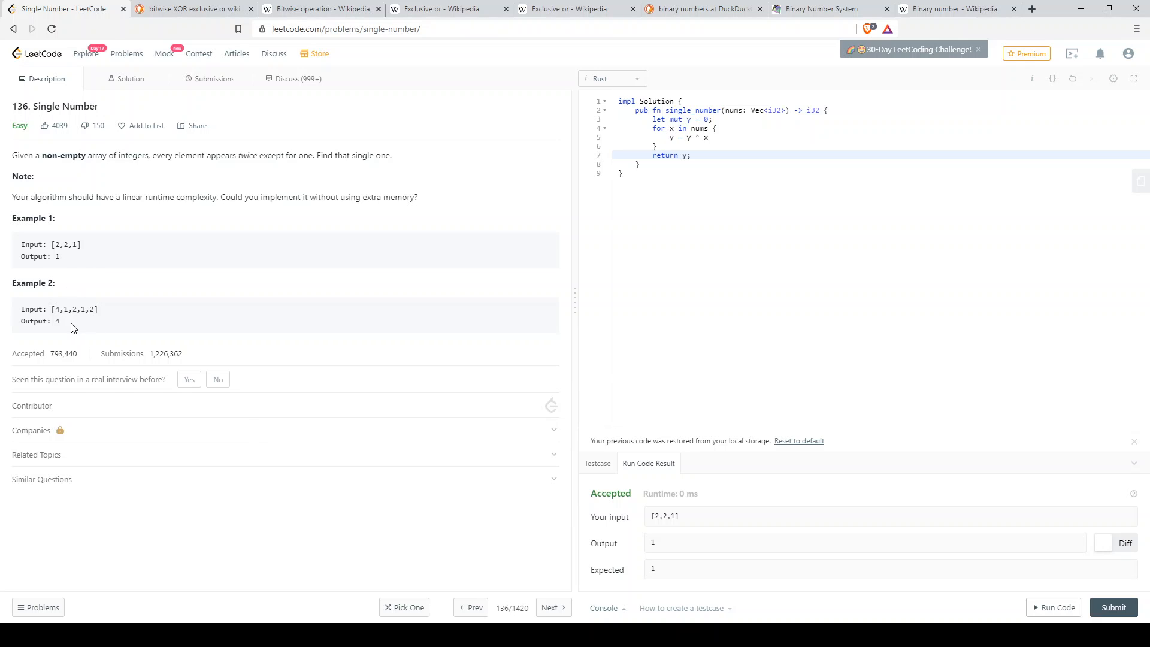
mouse_move(461, 225)
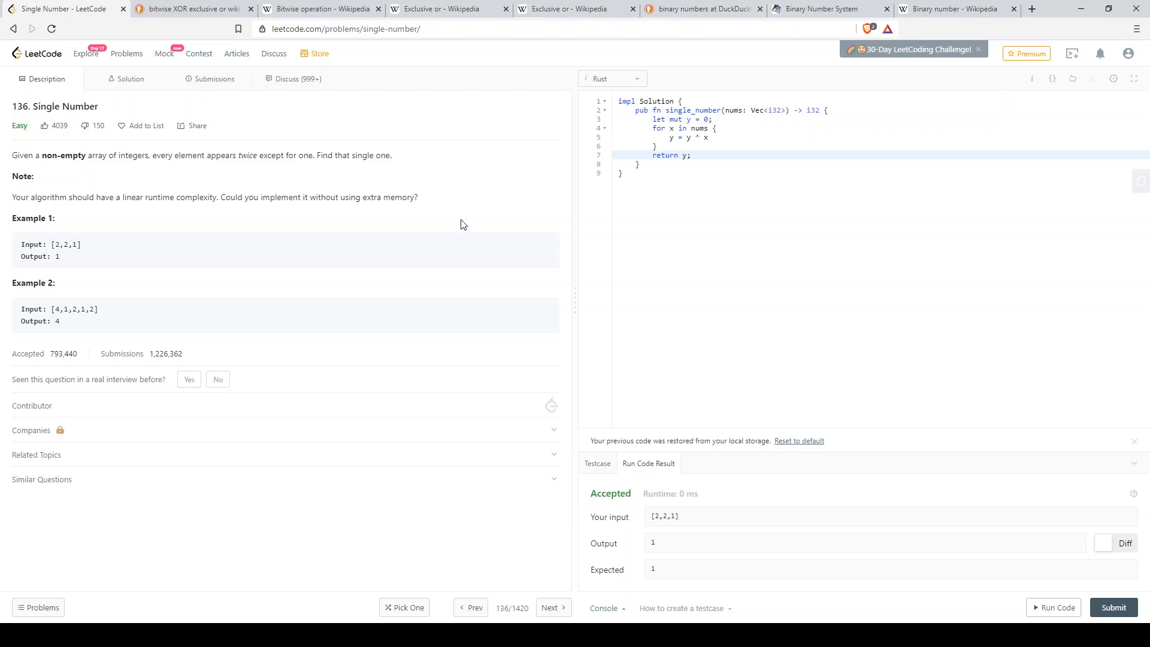
mouse_move(389, 167)
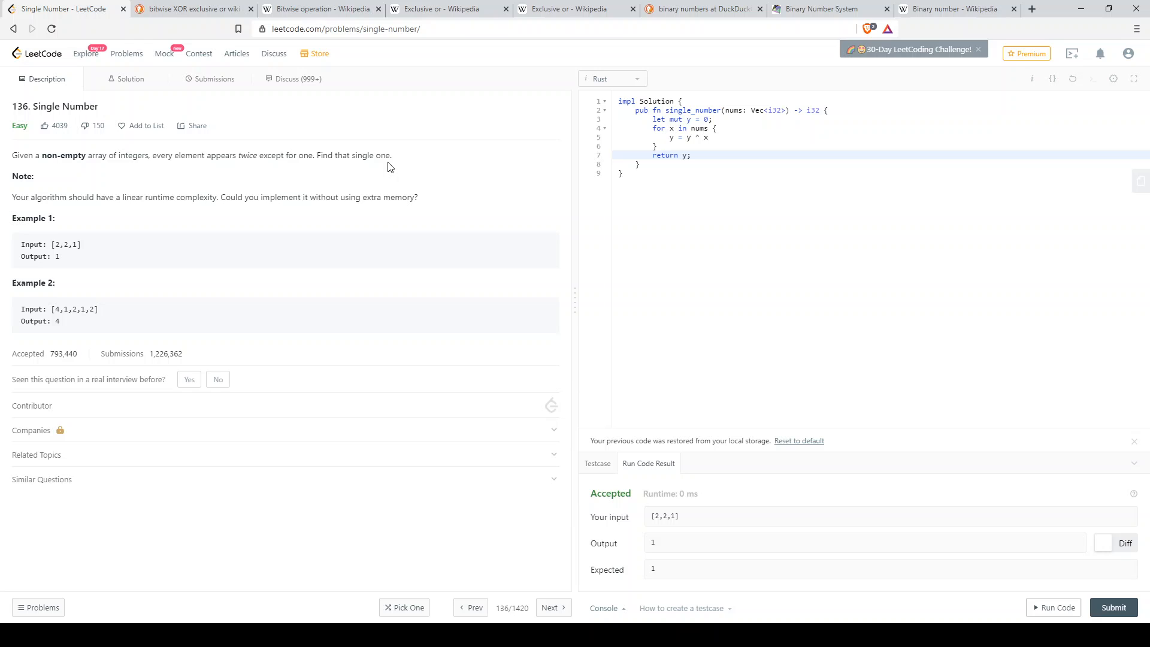
left_click(320, 9)
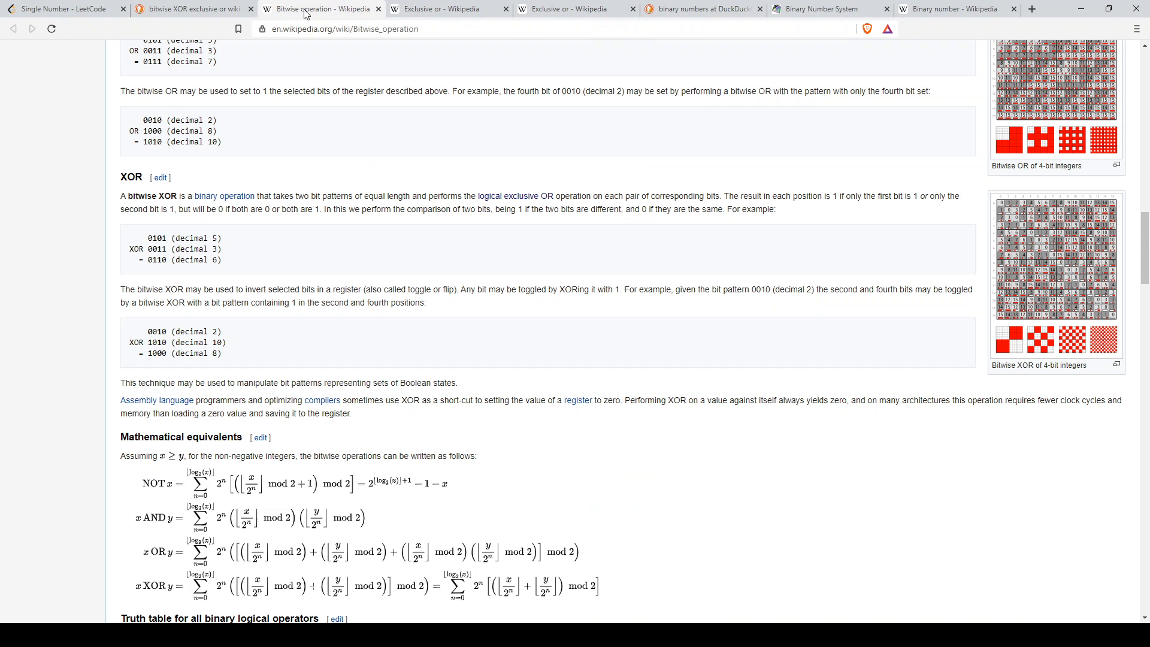
left_click(448, 9)
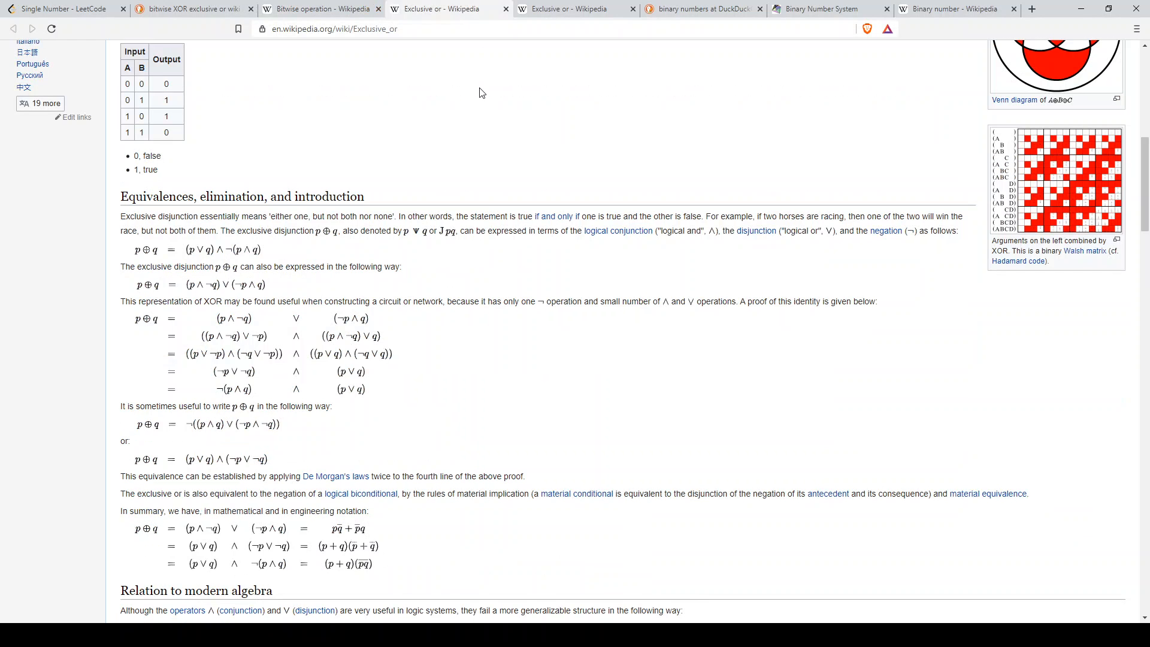
left_click(702, 9)
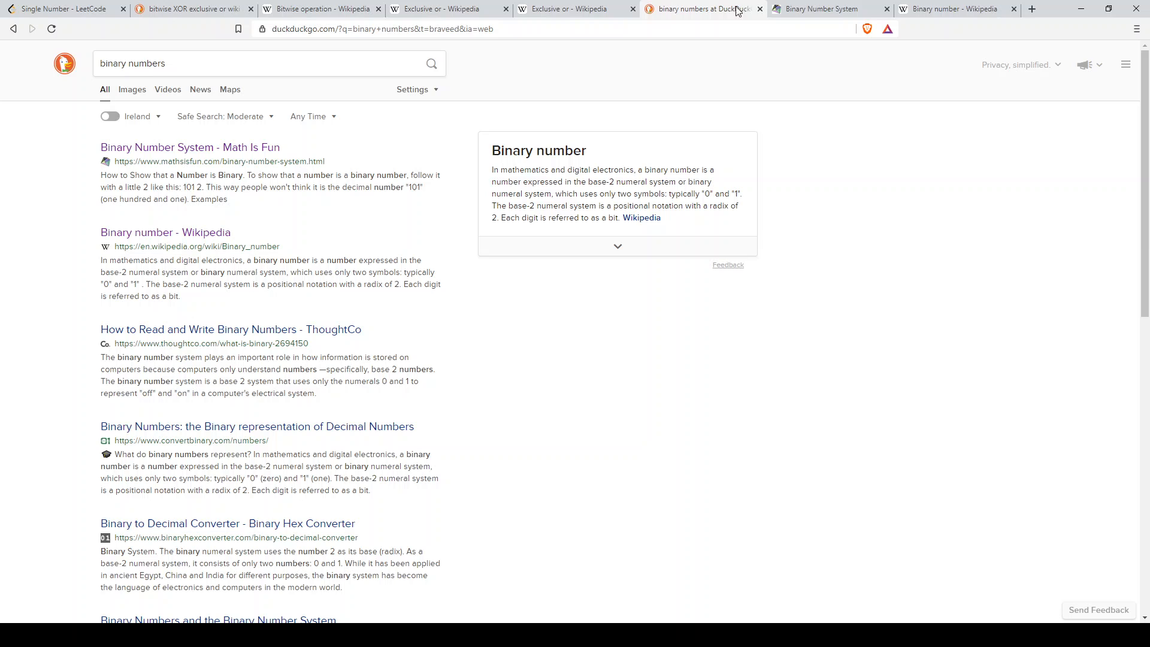
Step: Review Math Is Fun's Decimal vs Binary table, then return to Wikipedia's Bitwise operation article
left_click(190, 146)
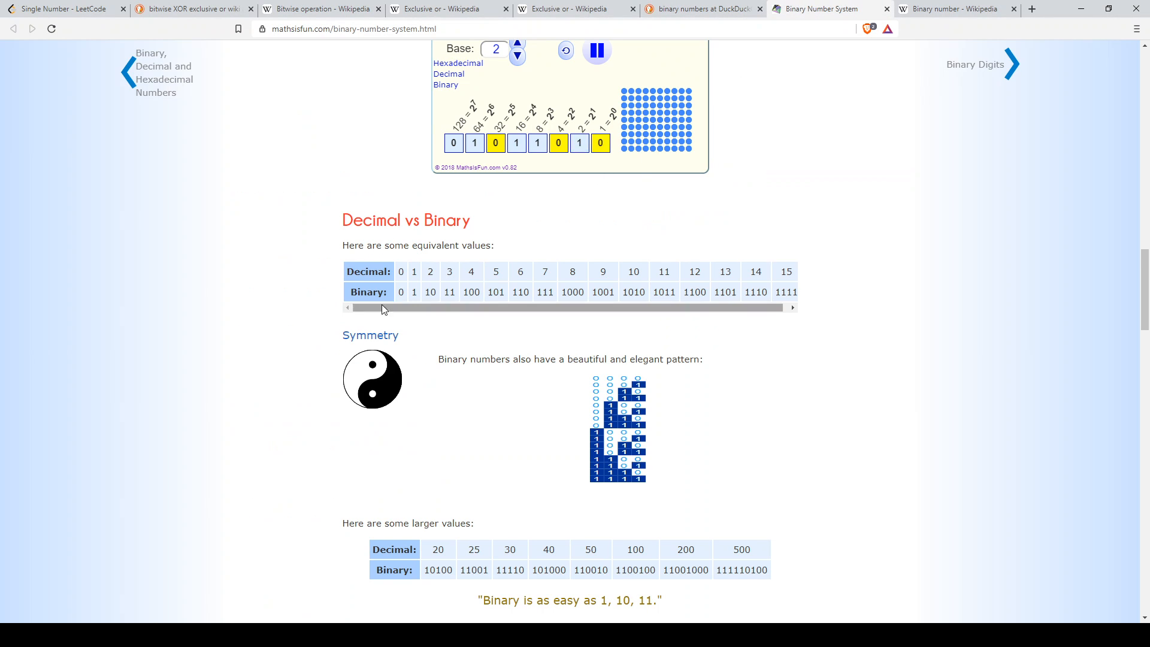
scroll("down", 3)
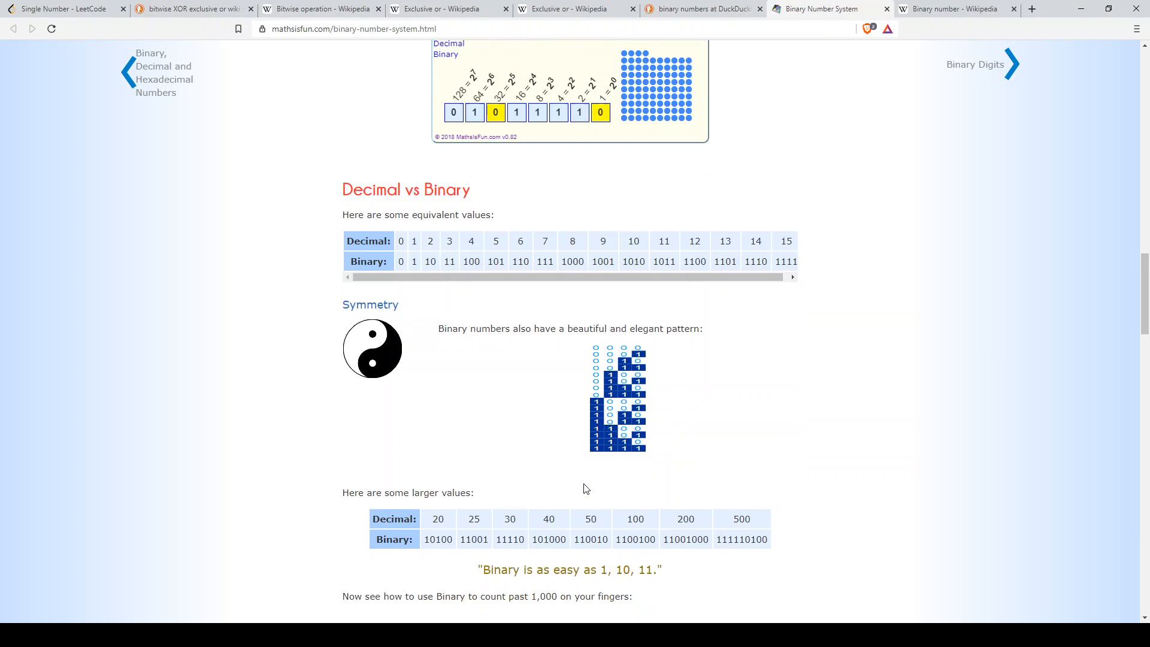
scroll("up", 3)
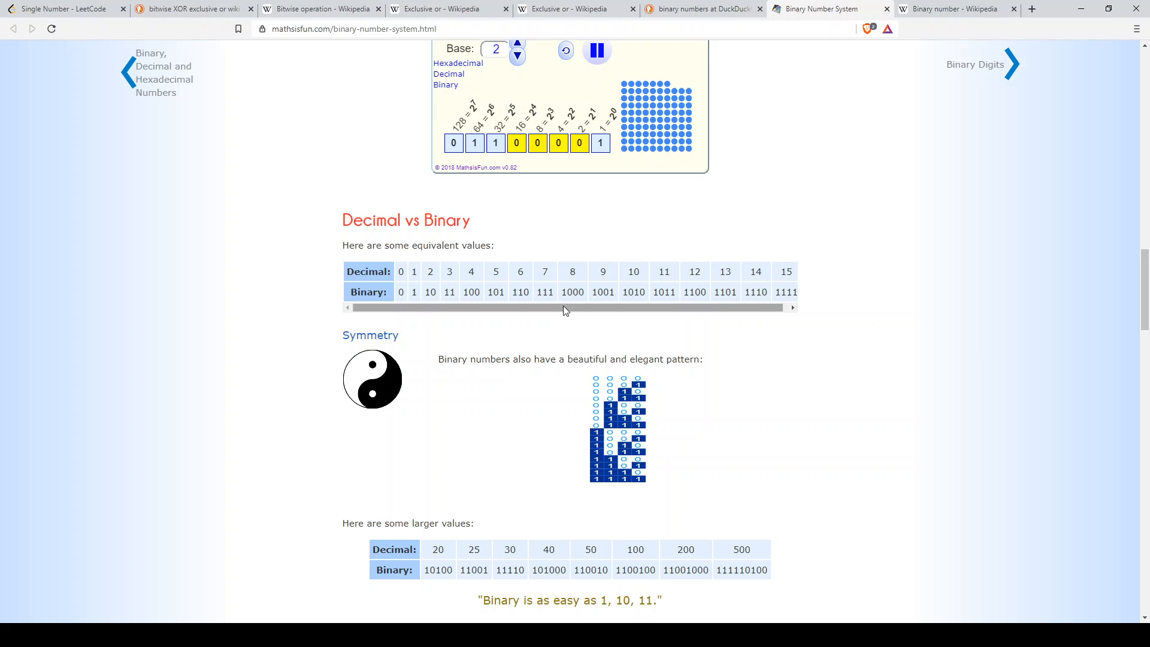
scroll("up", 3)
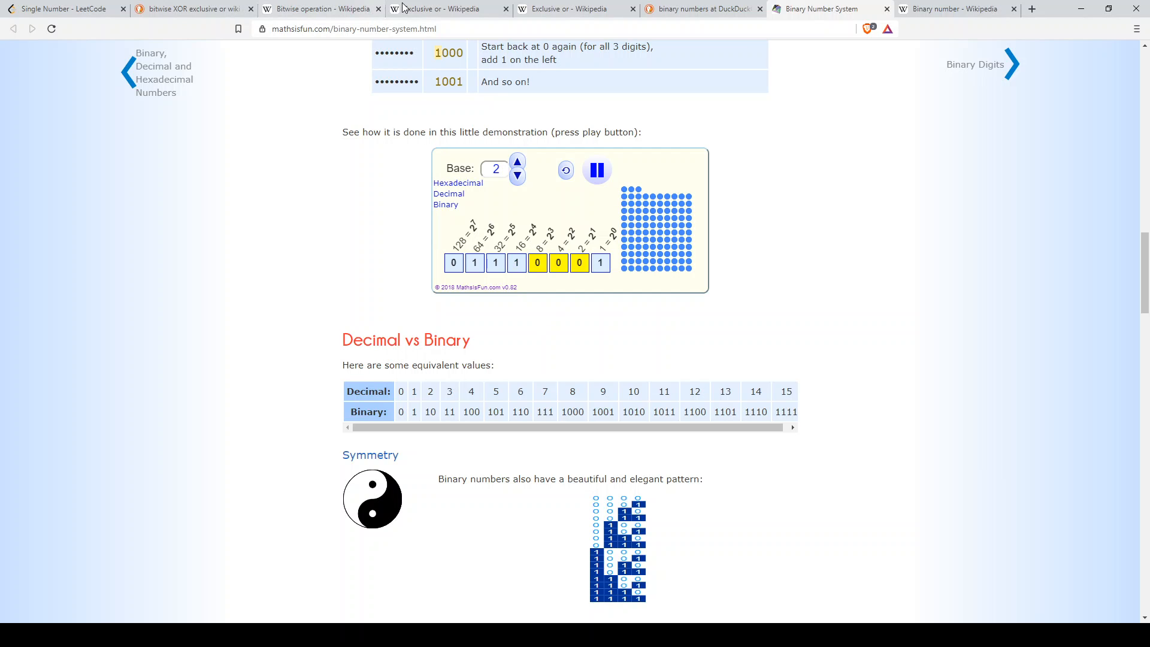
left_click(321, 9)
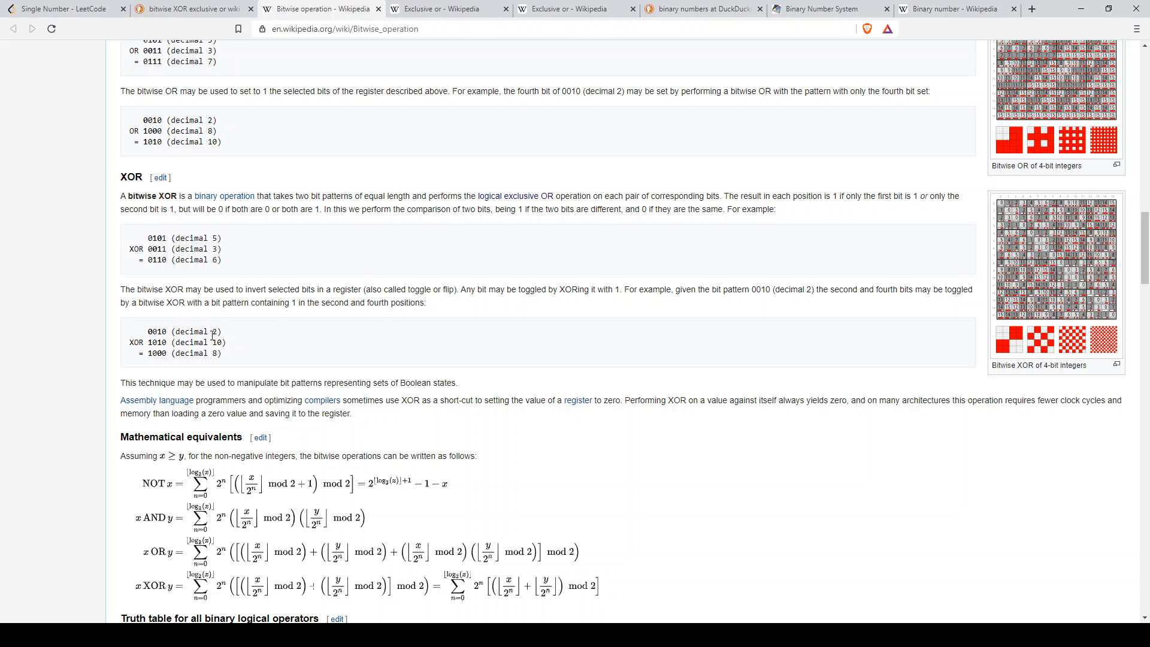
mouse_move(208, 343)
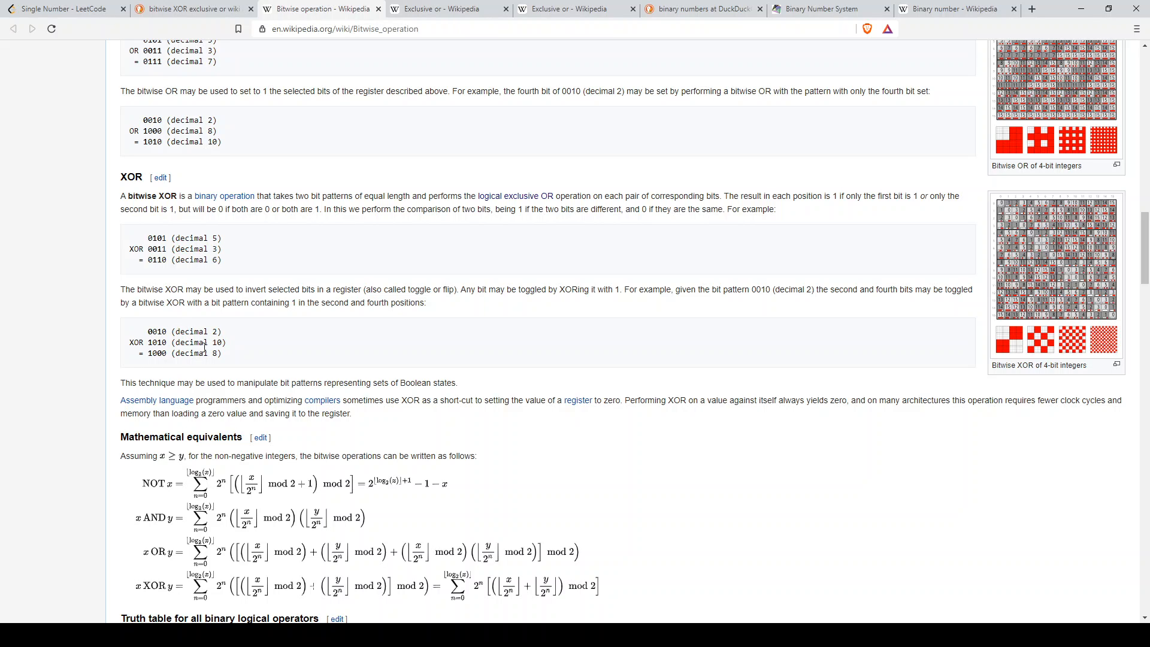
mouse_move(158, 332)
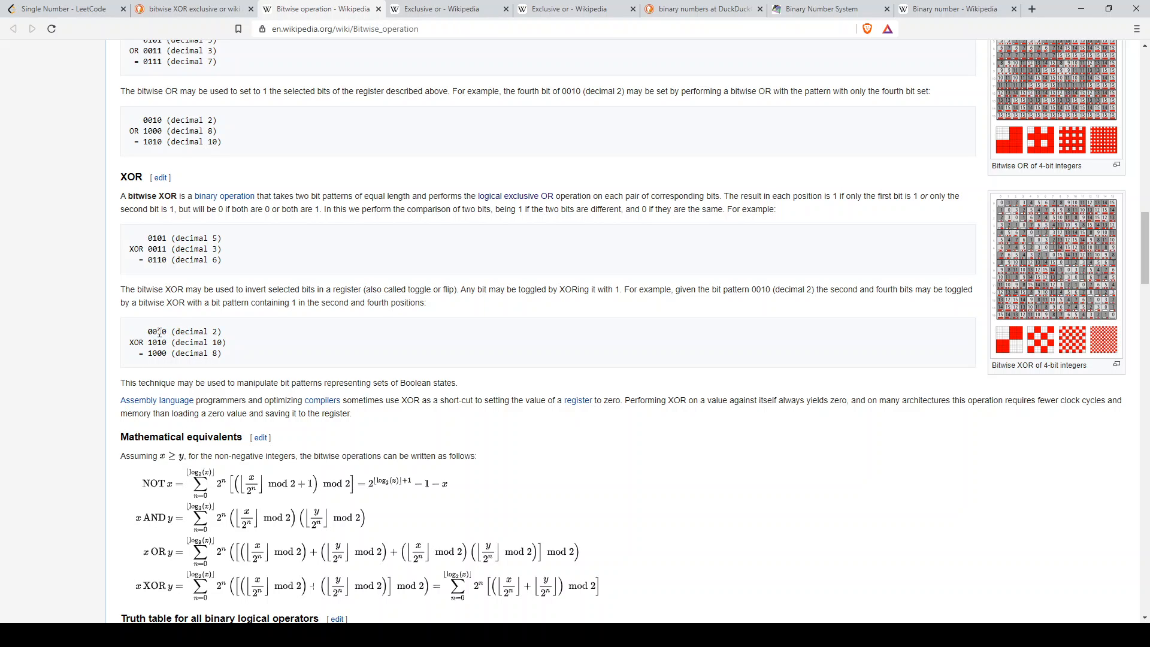
Step: Highlight 0010 and 1010 in the XOR toggle example, then return to Single Number
double_click(157, 330)
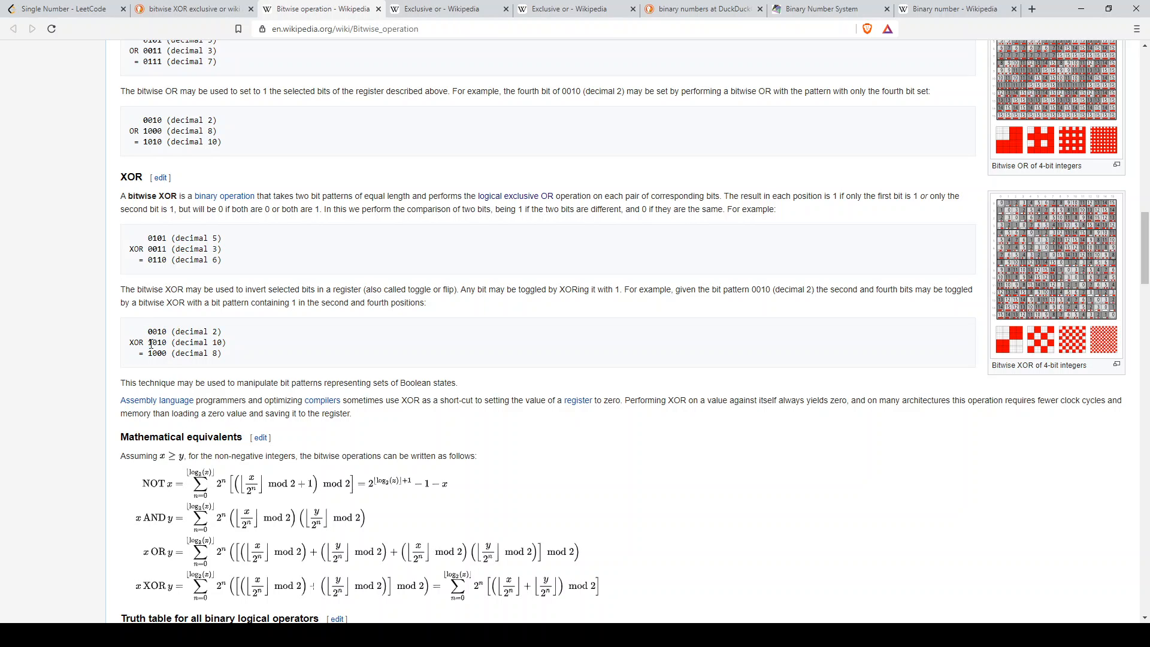
double_click(156, 353)
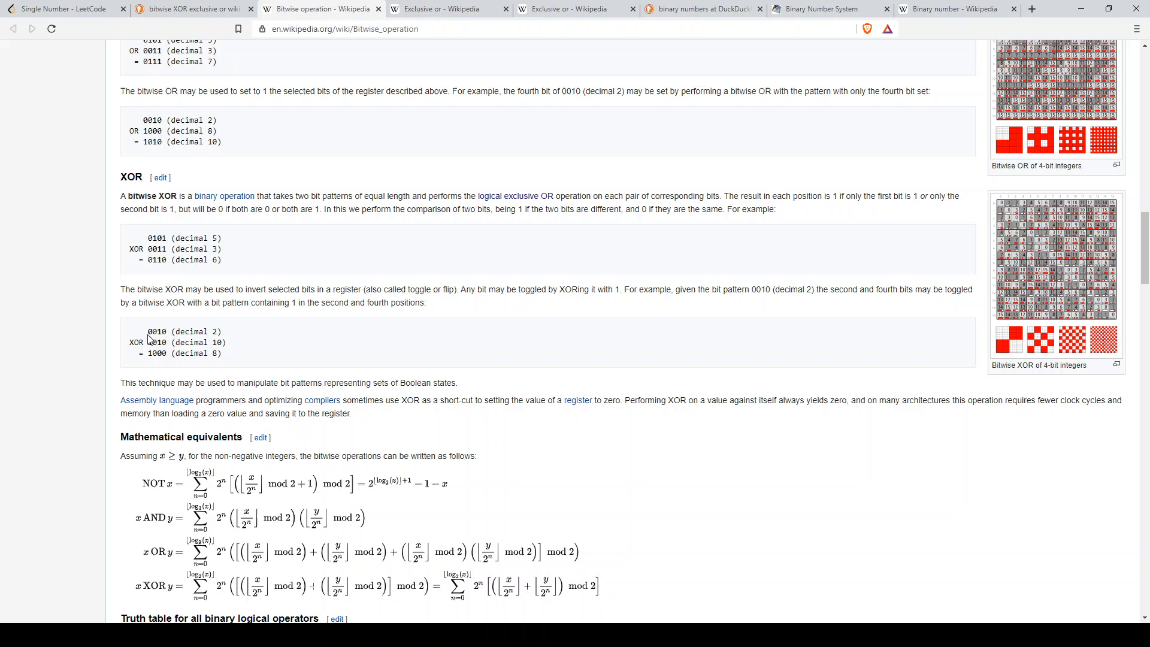
mouse_move(236, 360)
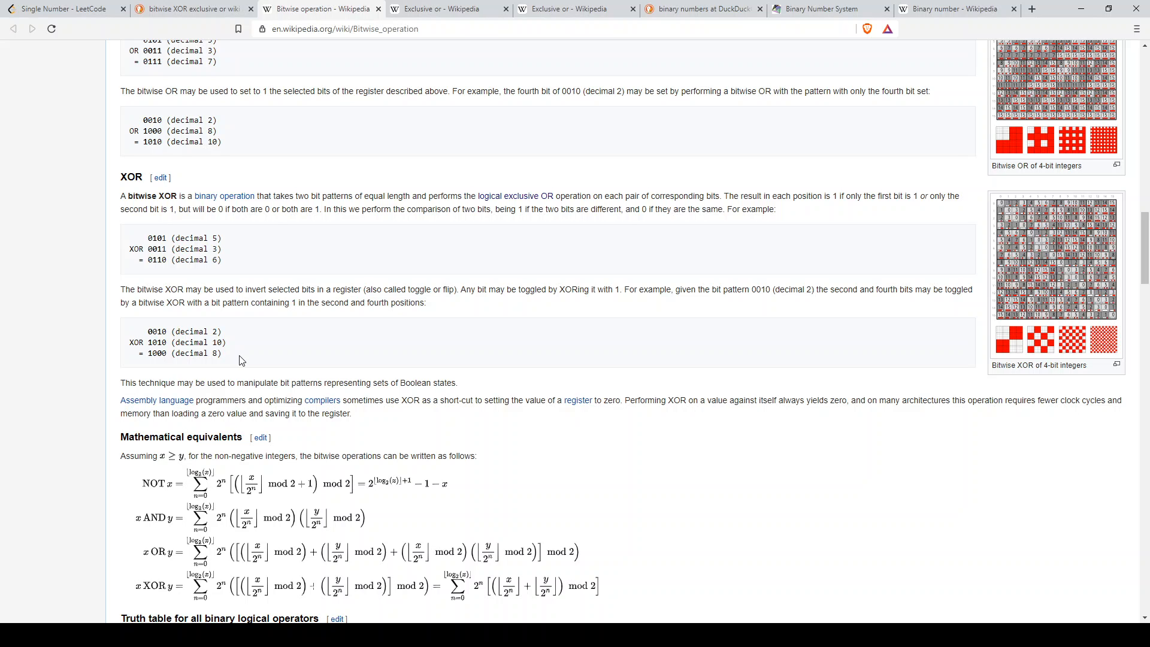
left_click(66, 9)
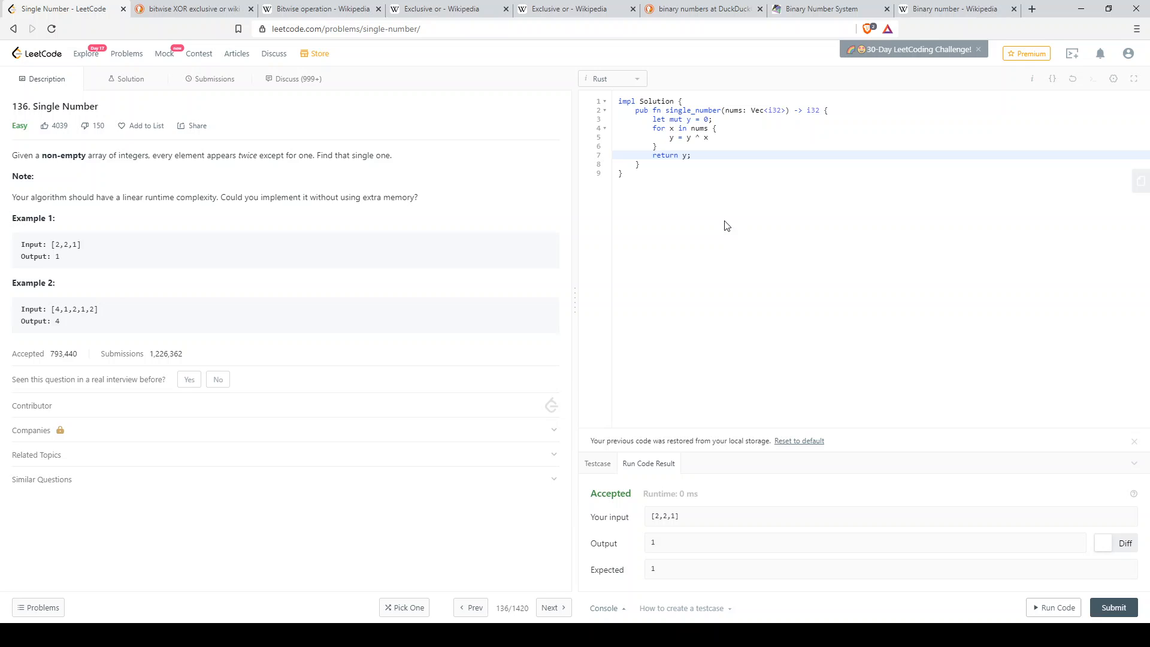
mouse_move(669, 195)
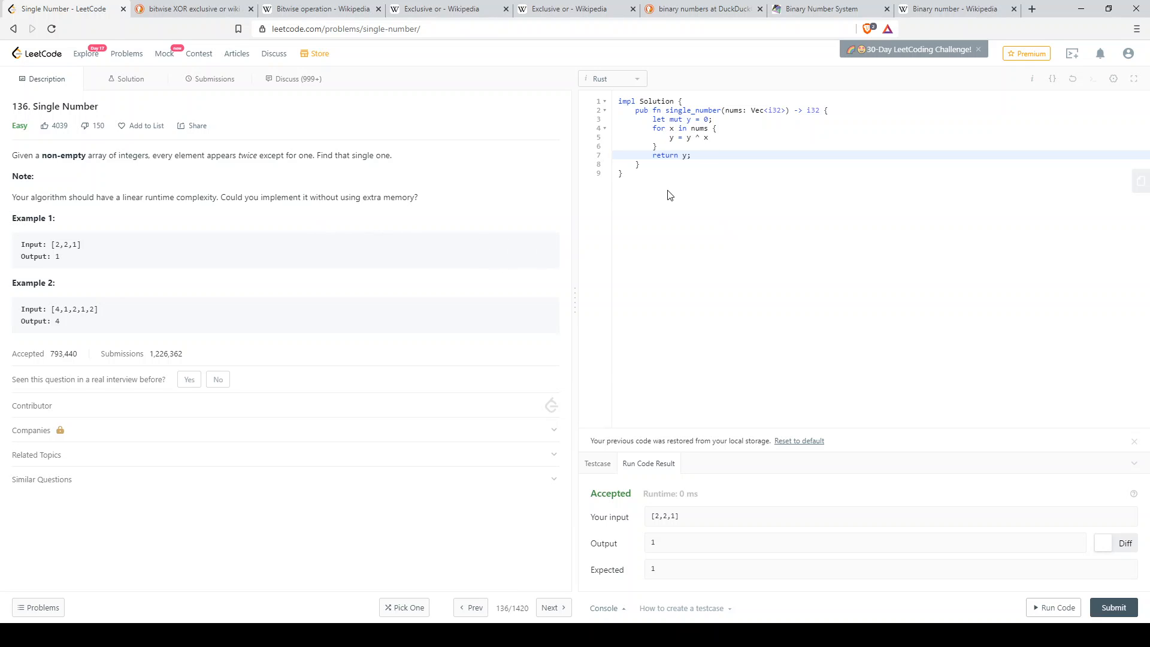
mouse_move(42, 203)
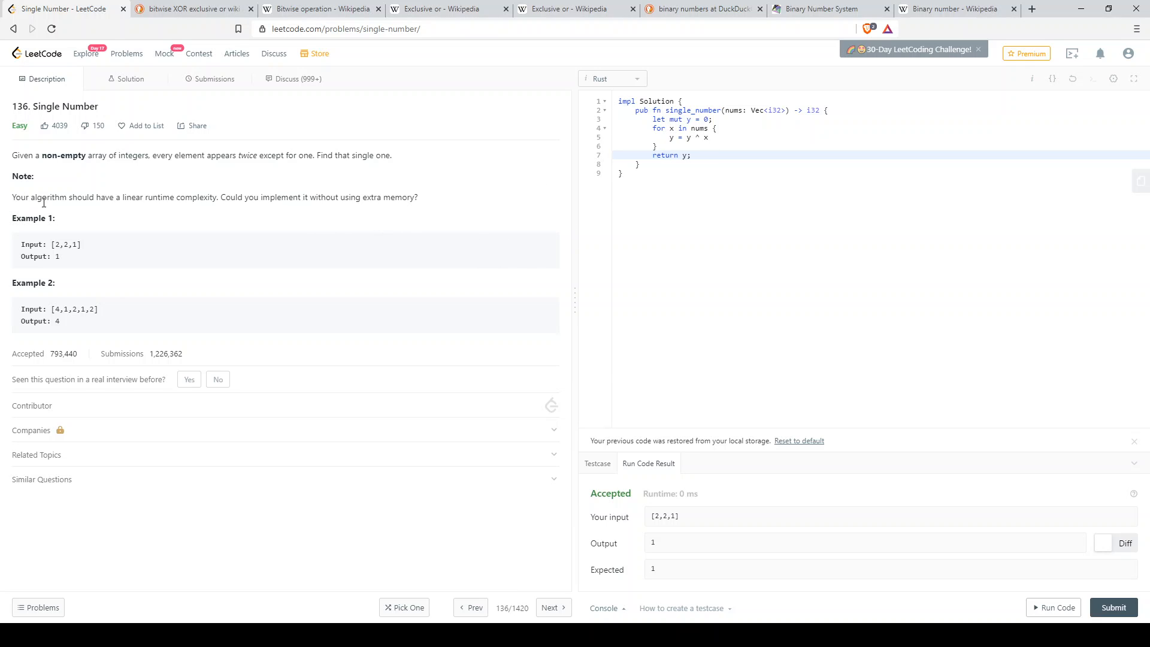
mouse_move(153, 325)
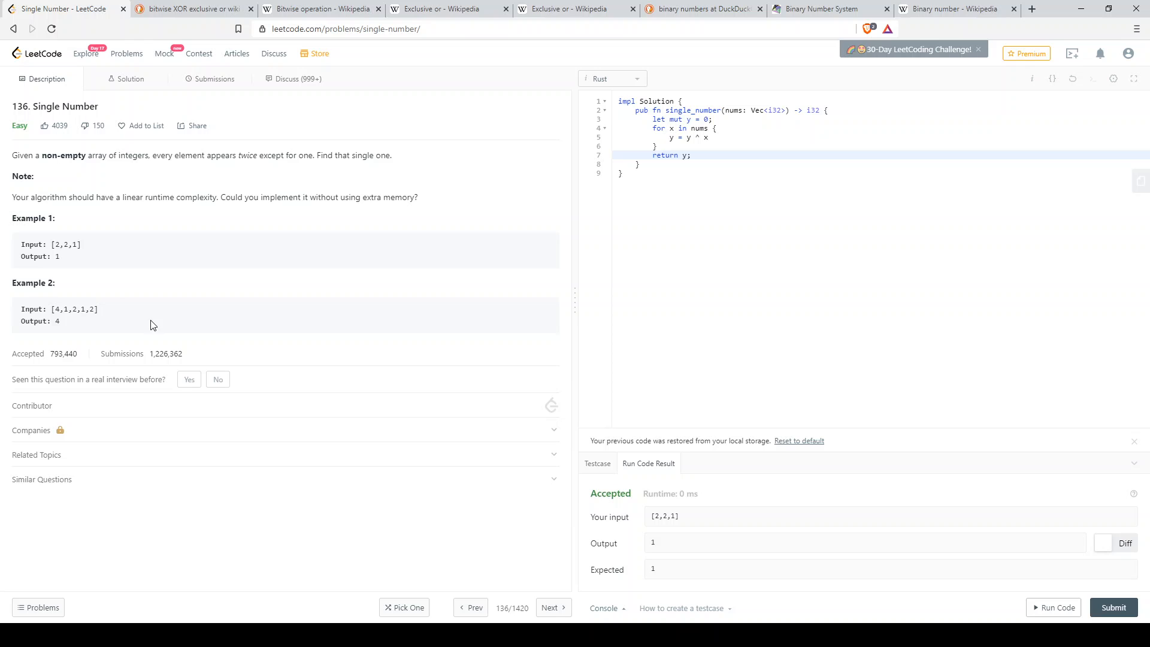
mouse_move(1058, 607)
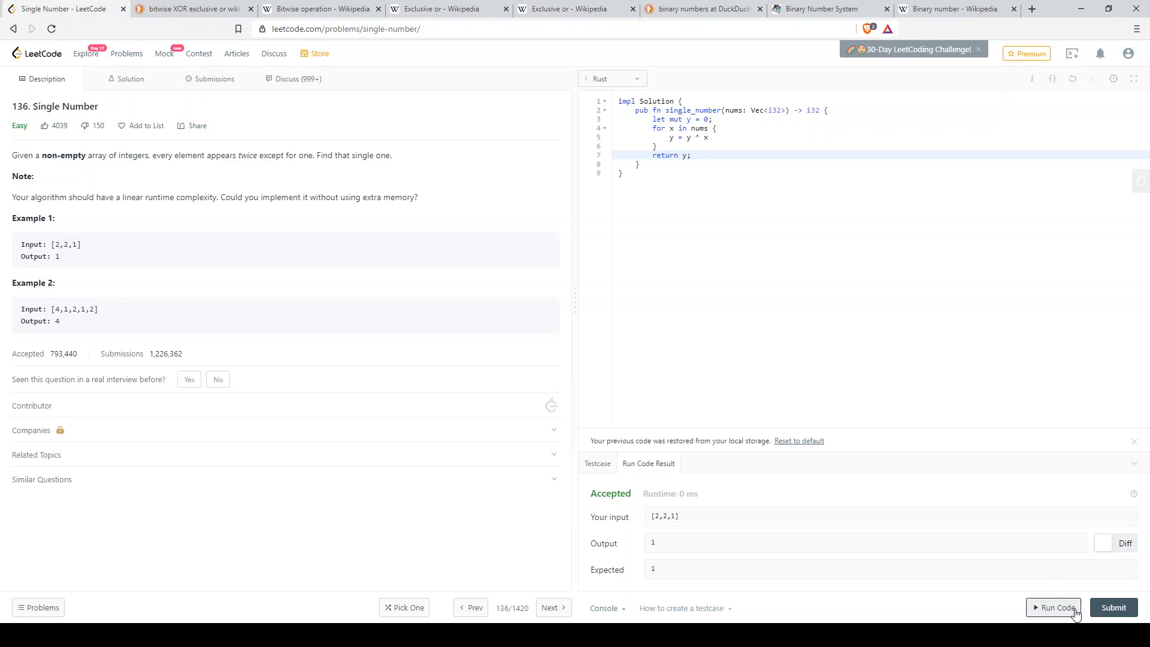
Step: Submit the Rust XOR solution and get Accepted with 0 ms runtime and 2.1 MB memory
left_click(1113, 607)
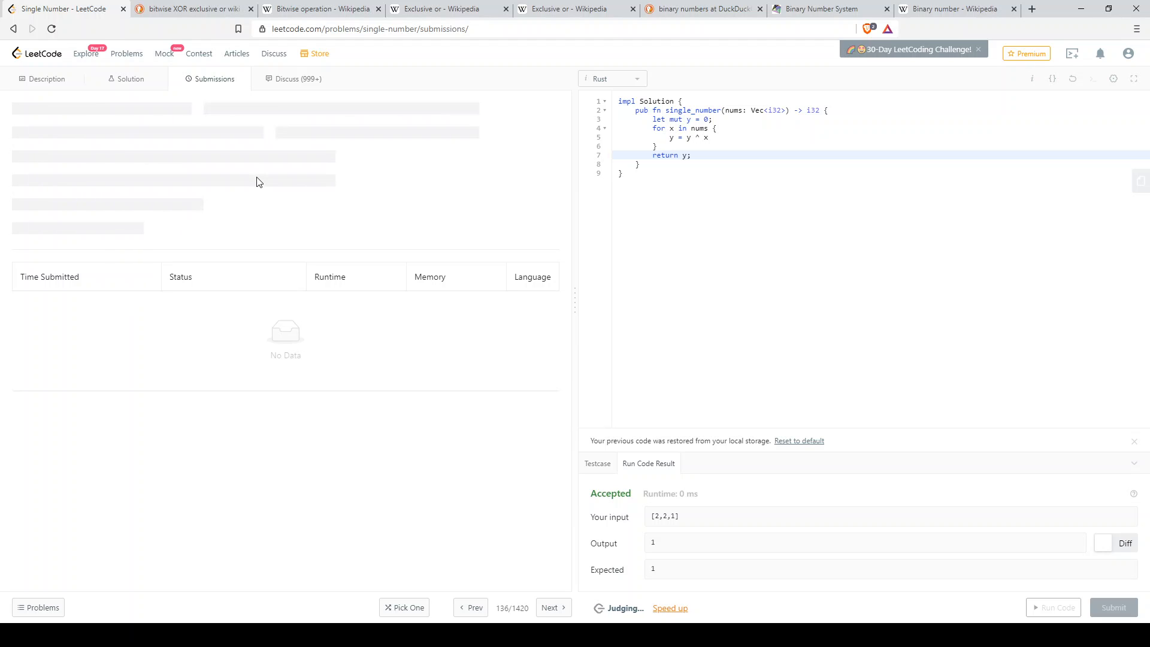
left_click(1112, 607)
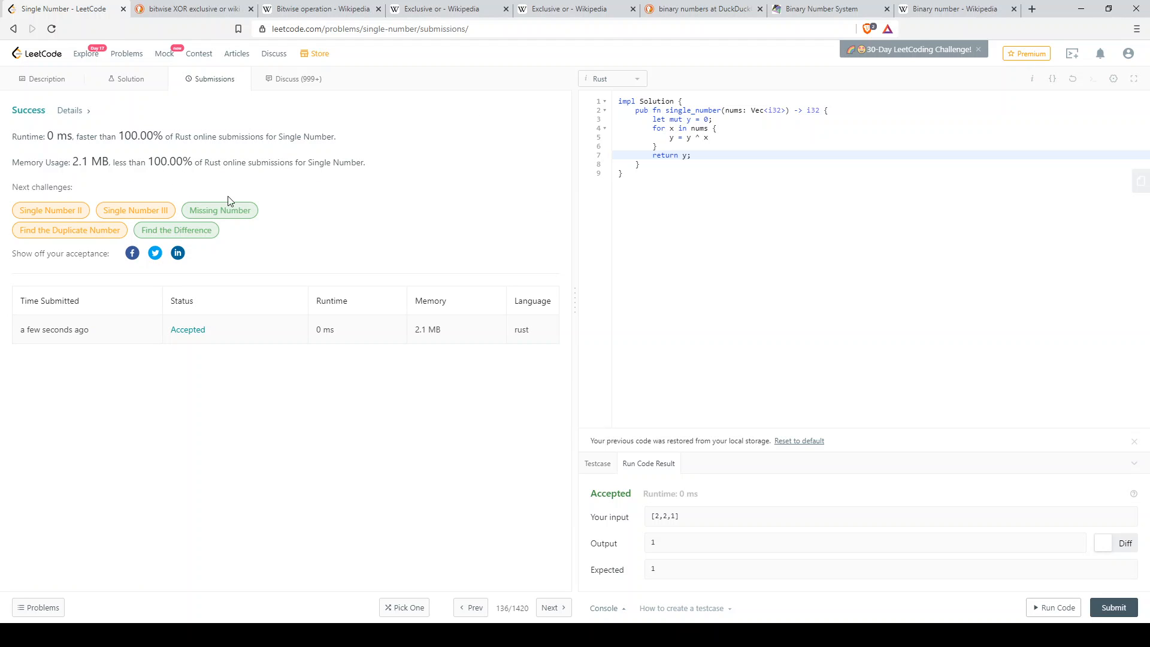